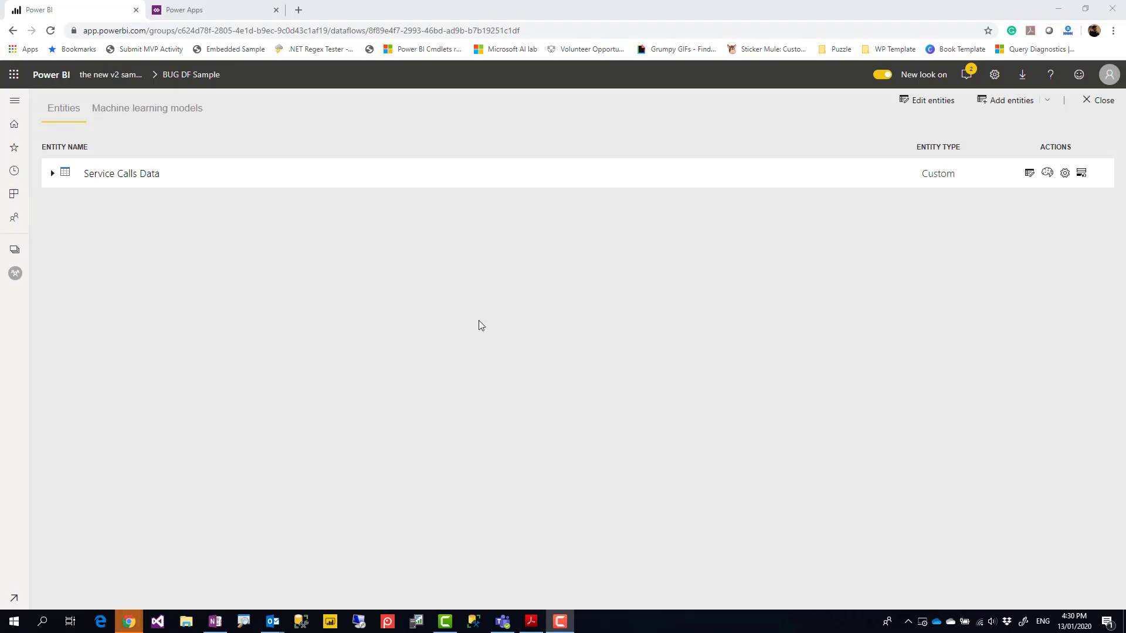
{"action": "mouse_move", "coordinate": [326, 322]}
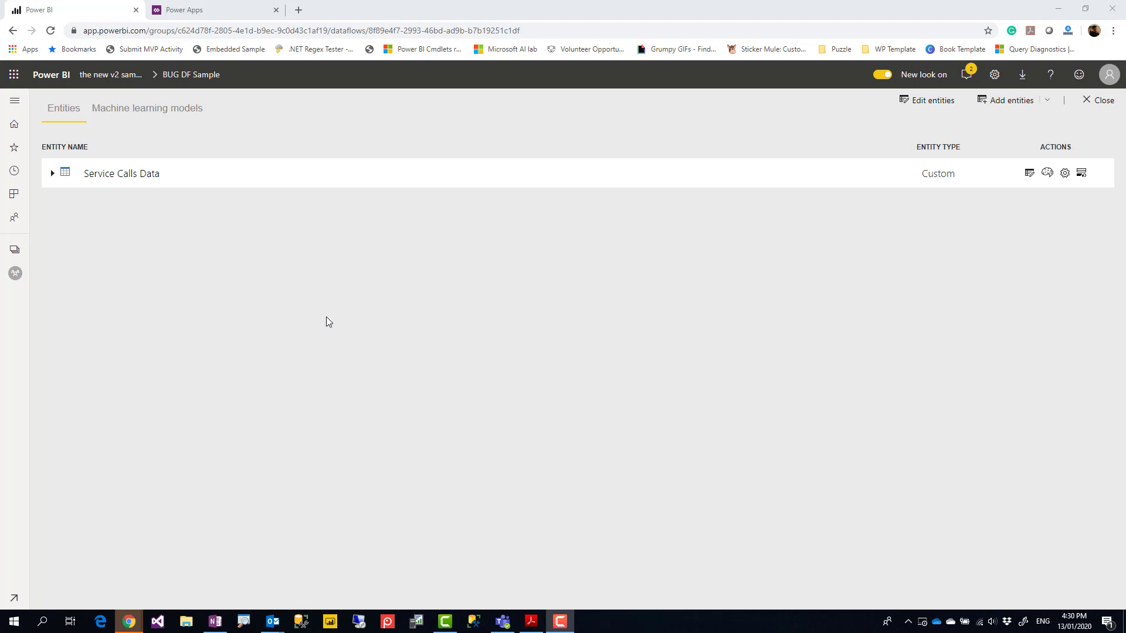
{"action": "mouse_move", "coordinate": [306, 331]}
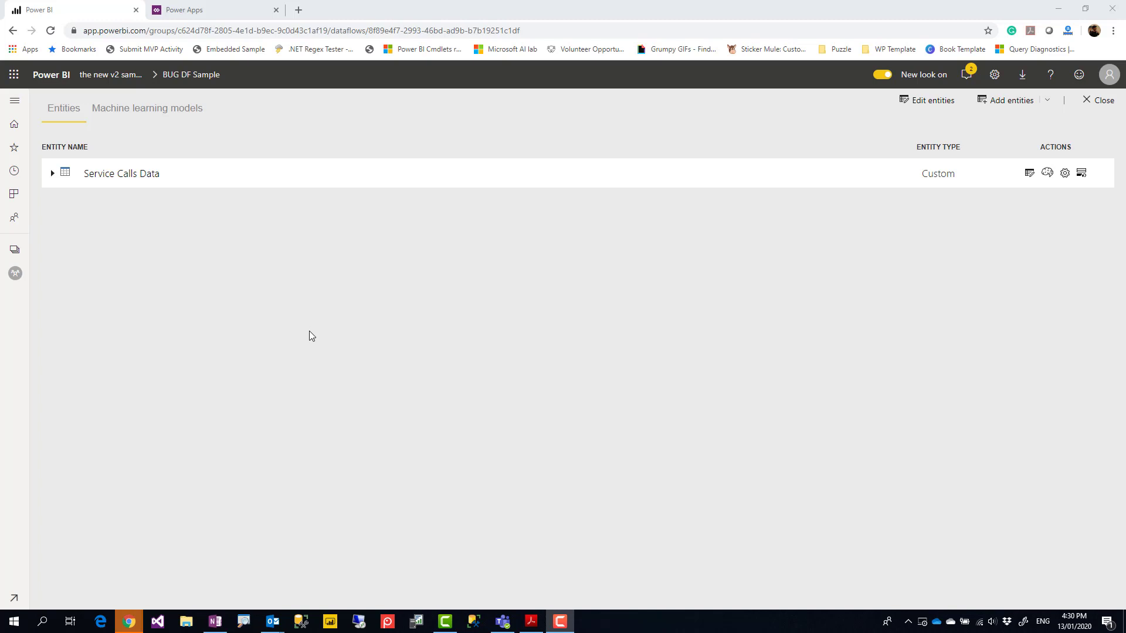
{"action": "mouse_move", "coordinate": [893, 311]}
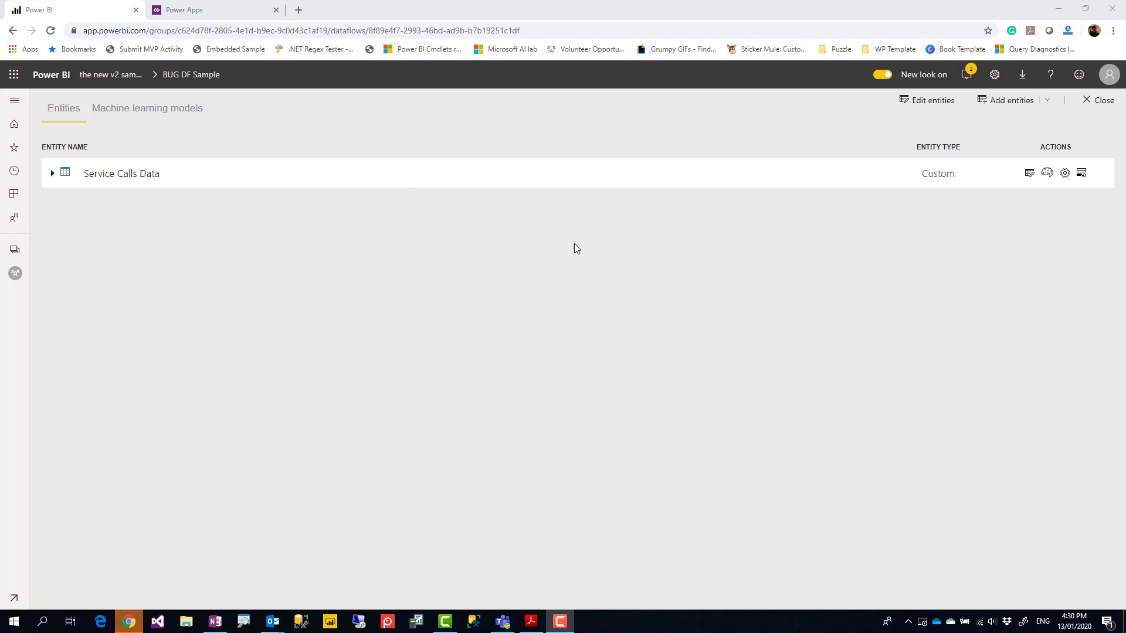
{"action": "mouse_move", "coordinate": [190, 125]}
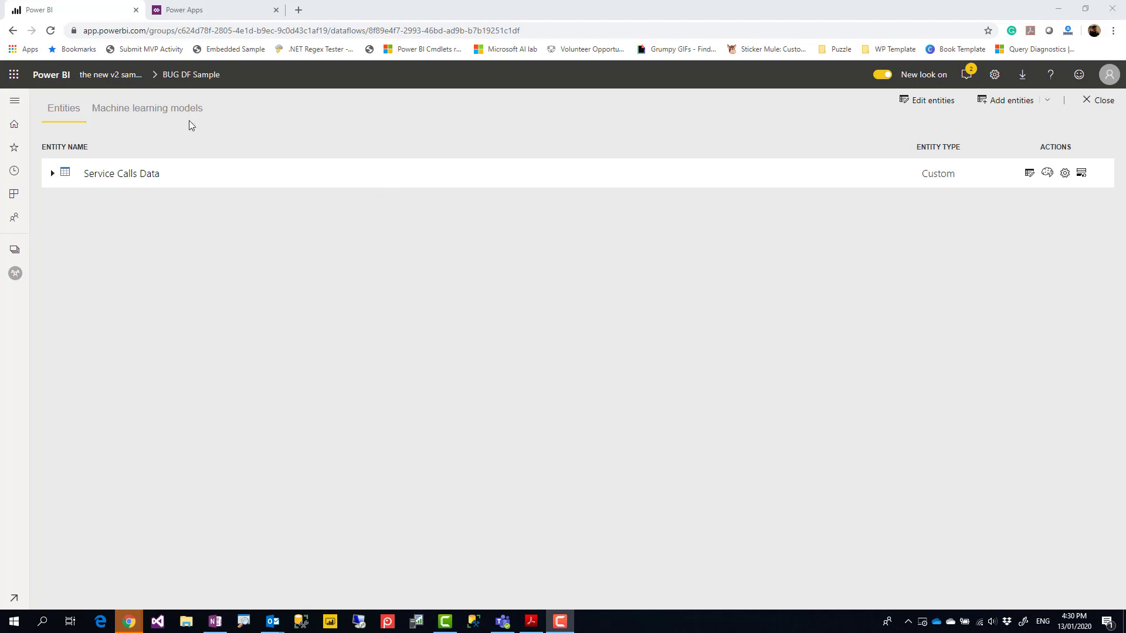
{"action": "mouse_move", "coordinate": [167, 189]}
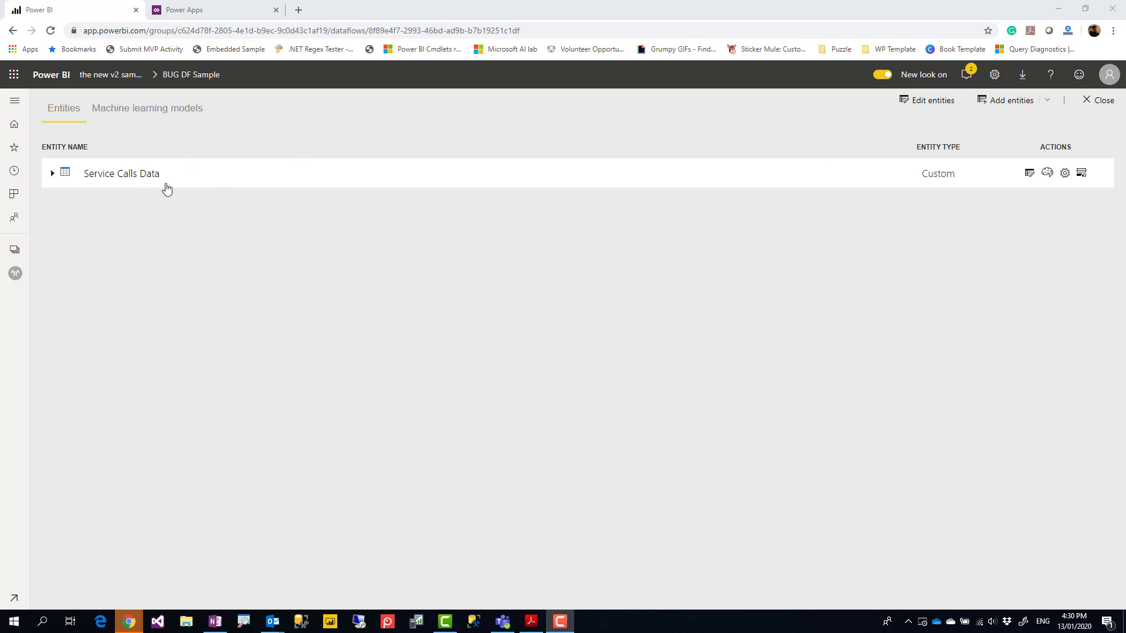
{"action": "mouse_move", "coordinate": [121, 173]}
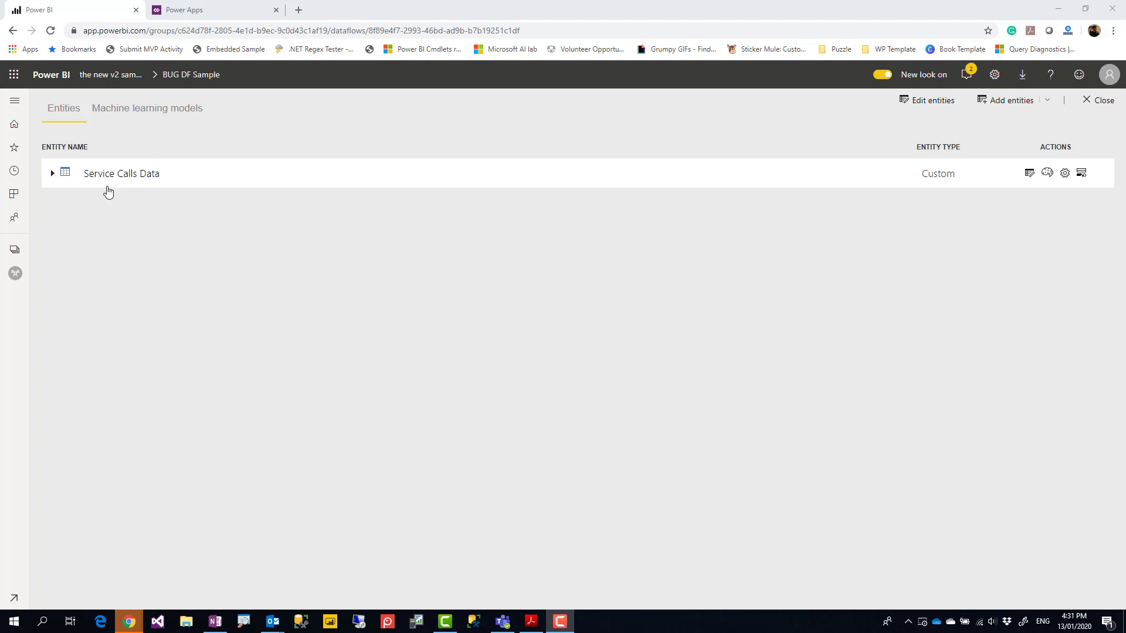
{"action": "mouse_move", "coordinate": [928, 100]}
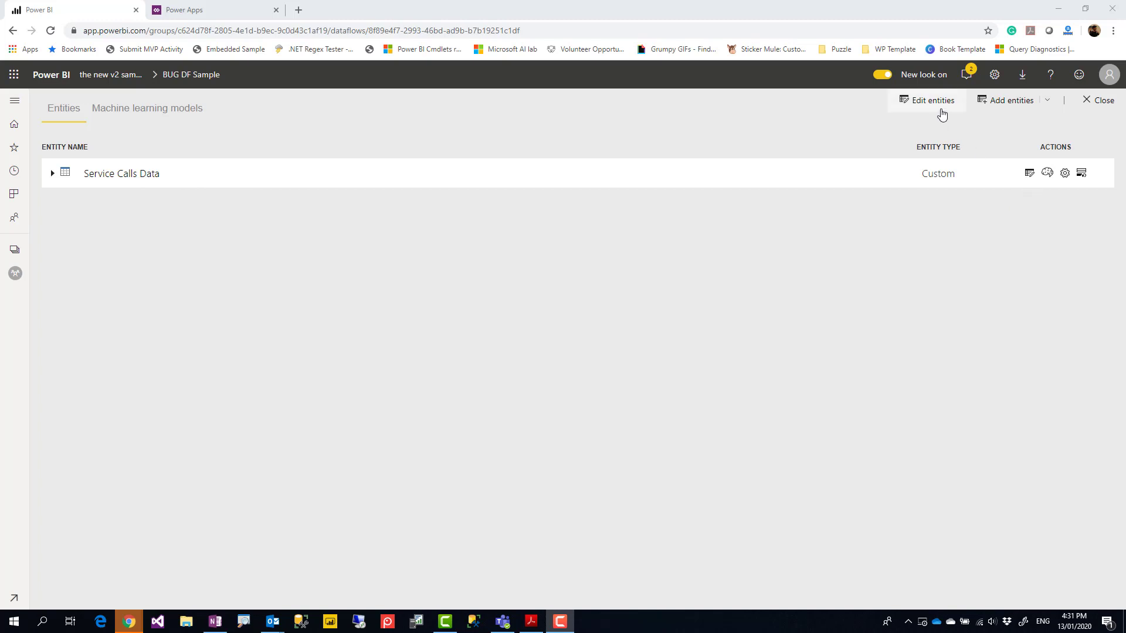
- Edit the dataflow's entities and create a Reference to the Service Calls Data query
{"action": "left_click", "coordinate": [932, 100]}
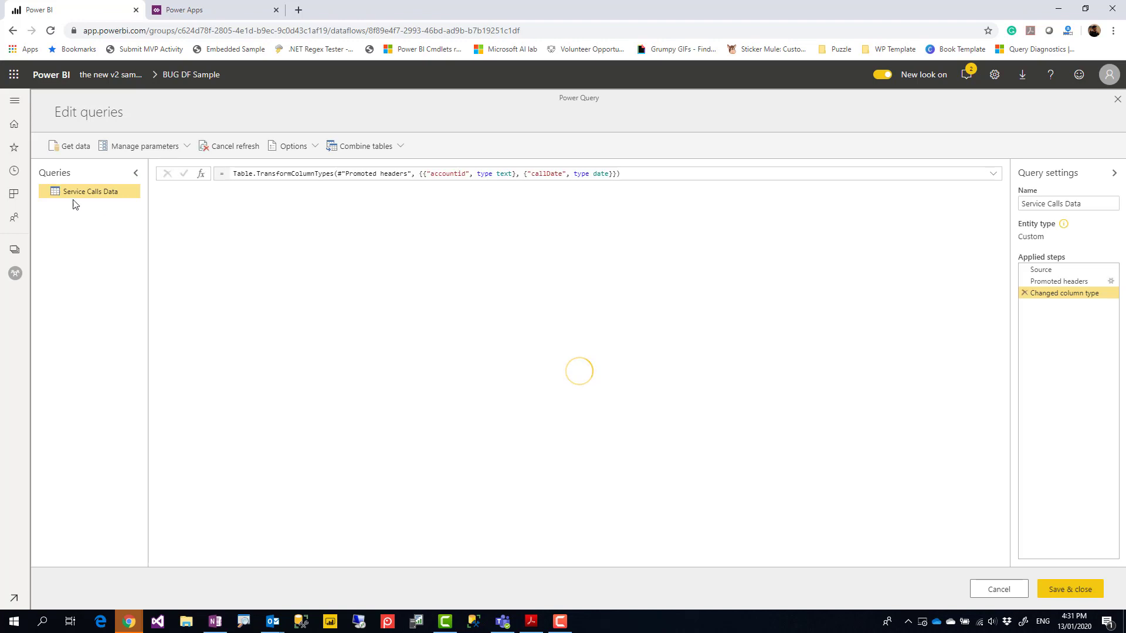
{"action": "right_click", "coordinate": [89, 191]}
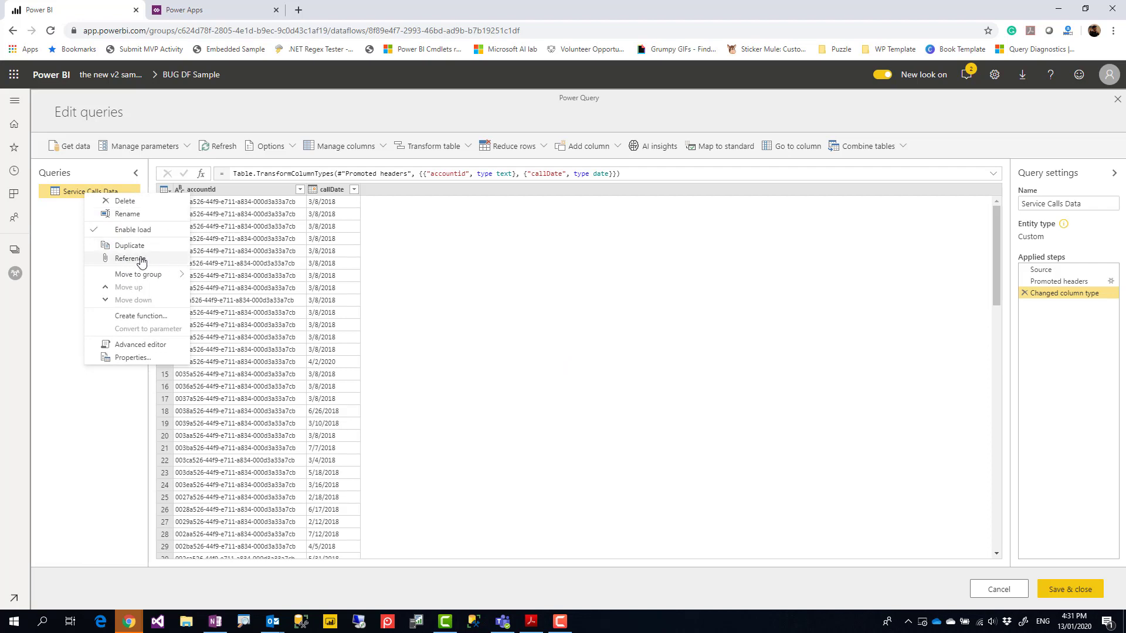
{"action": "mouse_move", "coordinate": [129, 267]}
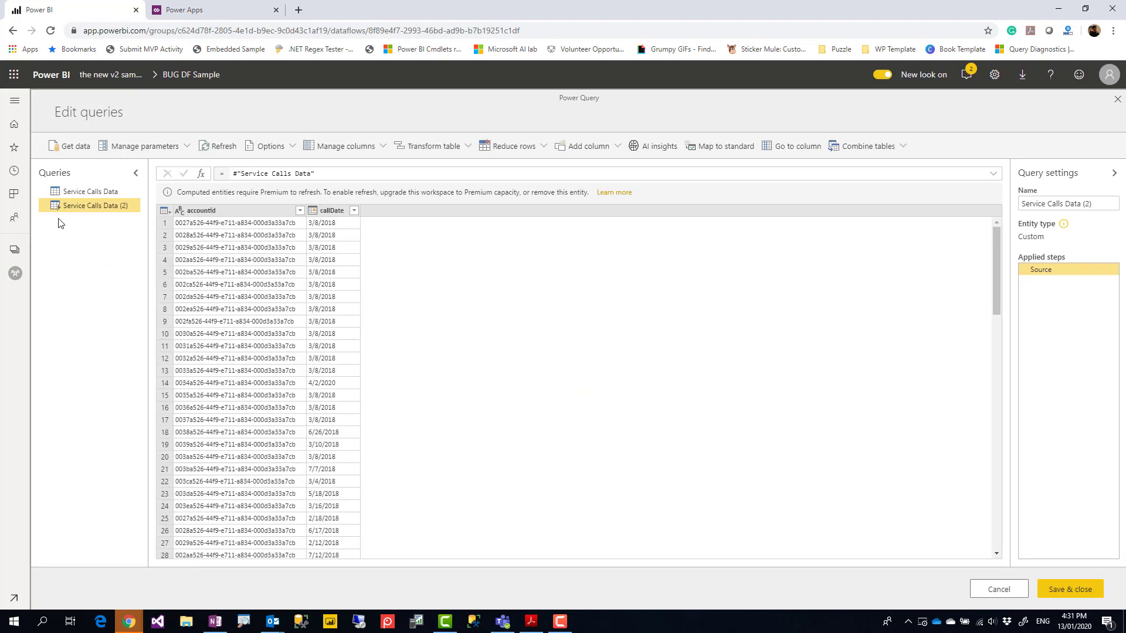
{"action": "mouse_move", "coordinate": [123, 485]}
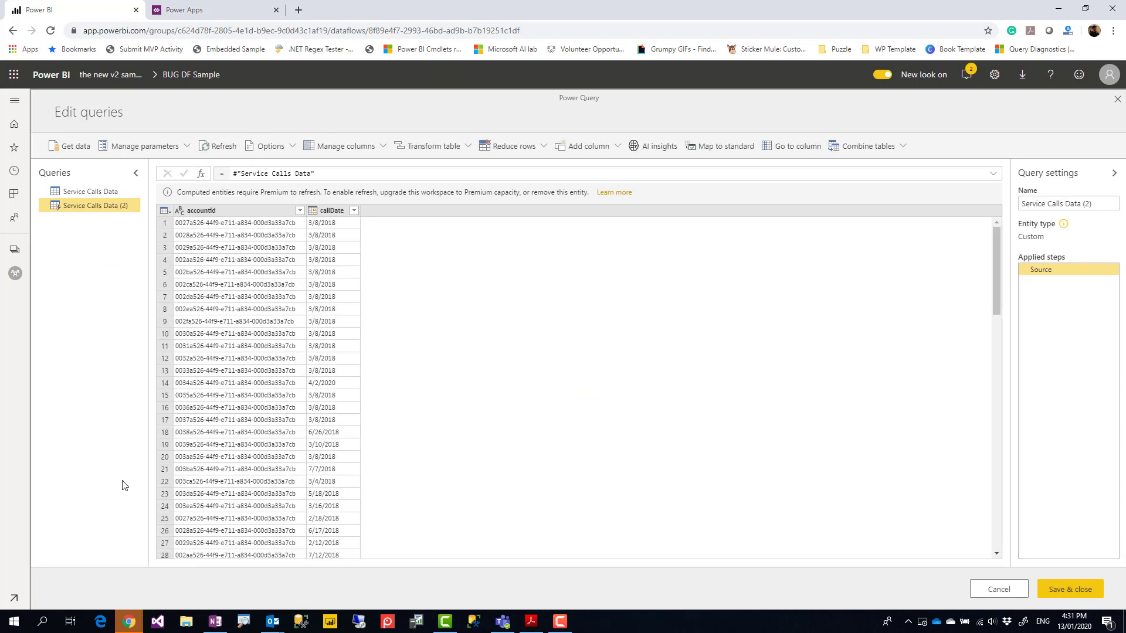
{"action": "left_click", "coordinate": [245, 622]}
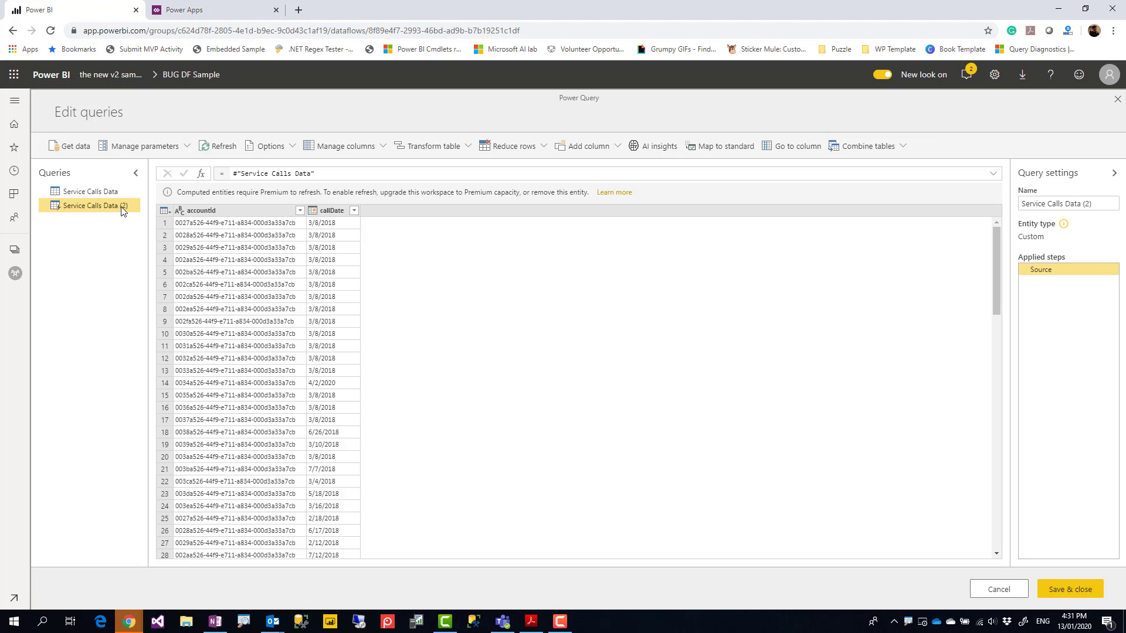
{"action": "left_click", "coordinate": [230, 210]}
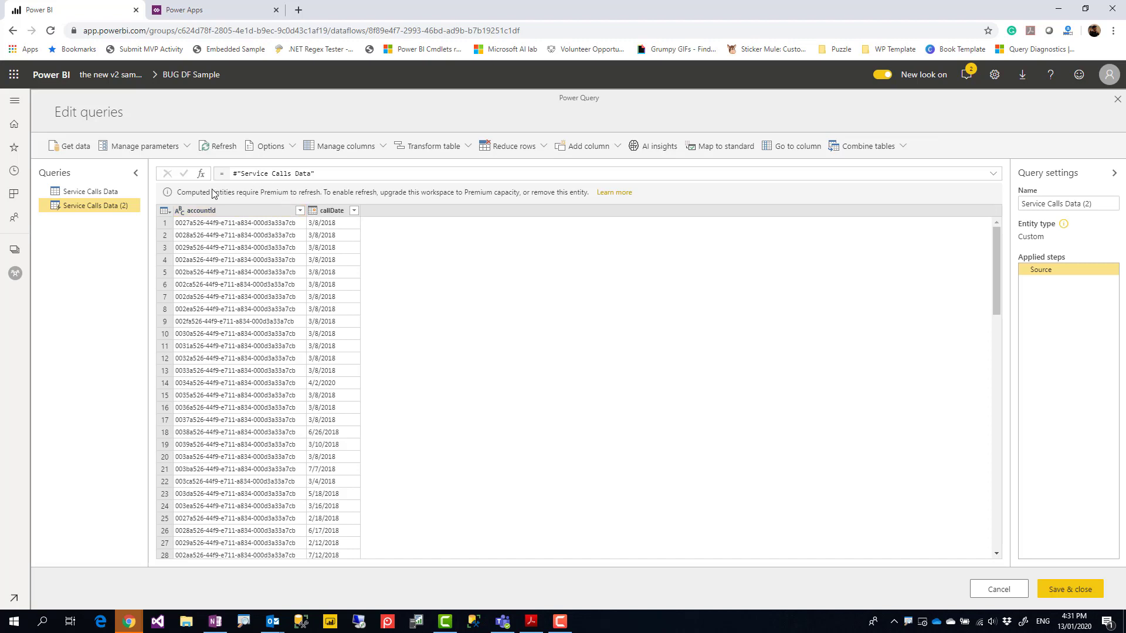
{"action": "mouse_move", "coordinate": [83, 217]}
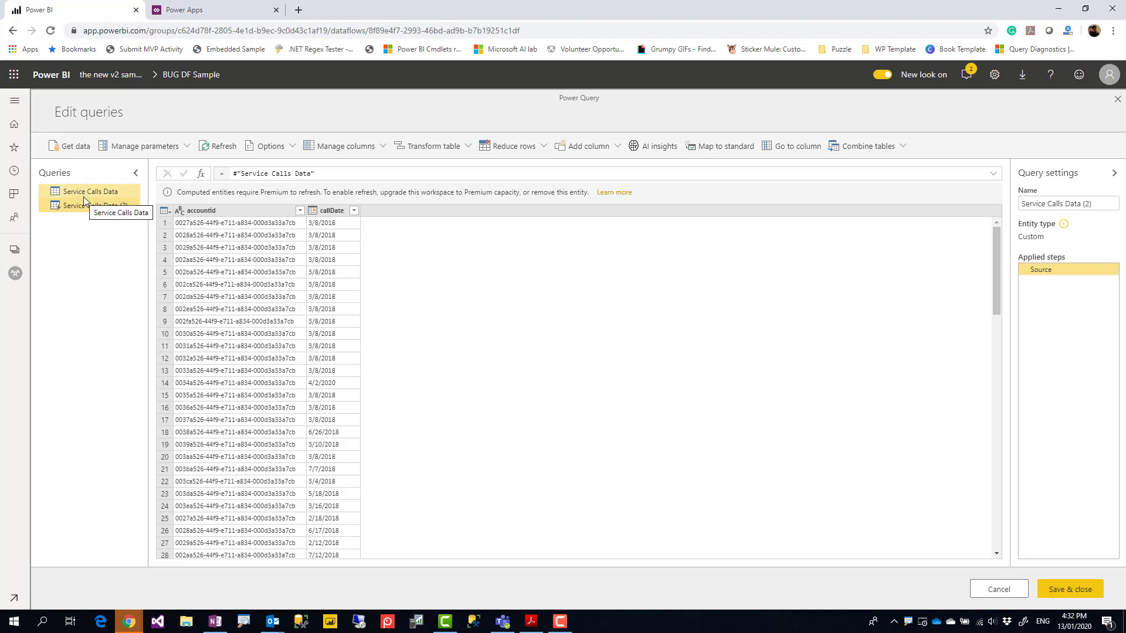
- Dismiss the Service Calls Data context menu and reopen that original query
{"action": "right_click", "coordinate": [89, 191]}
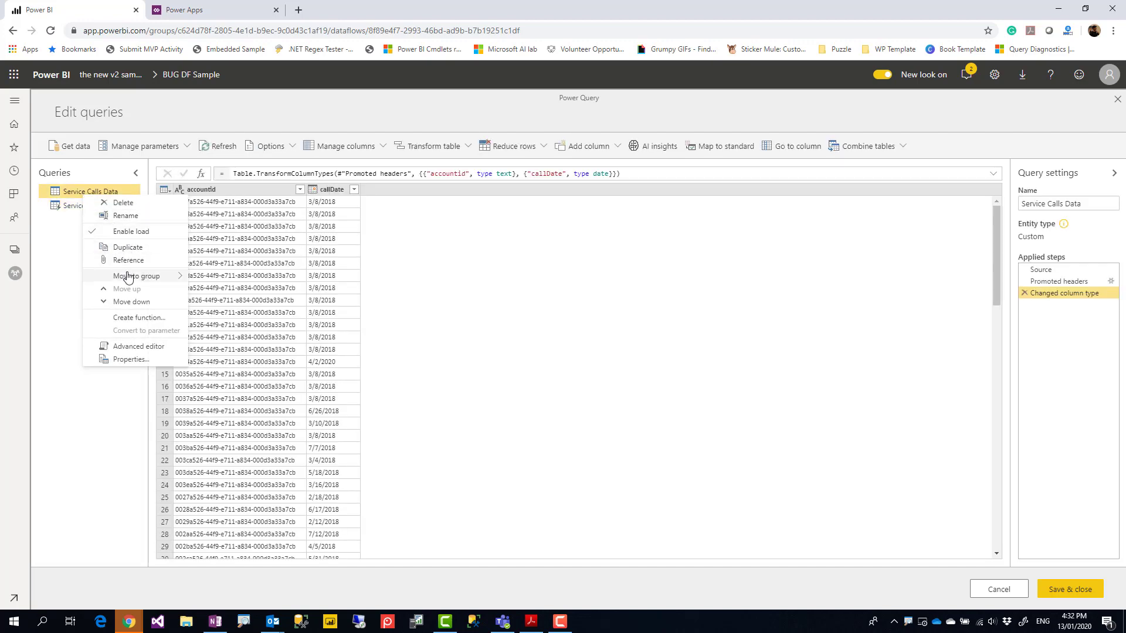
{"action": "left_click", "coordinate": [128, 246]}
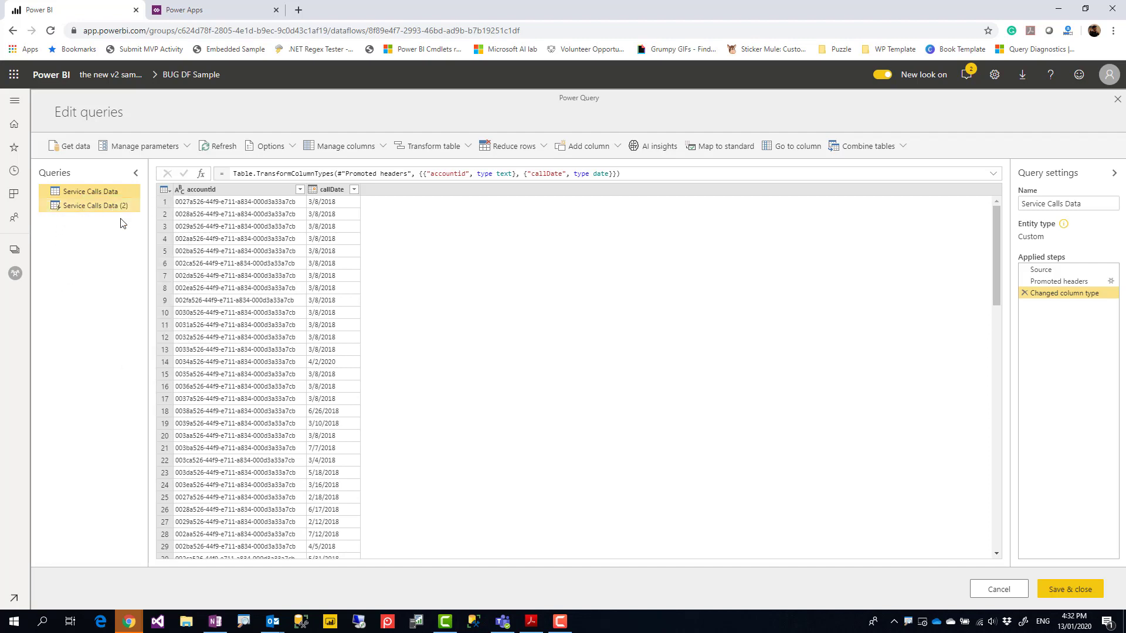
{"action": "left_click", "coordinate": [89, 191]}
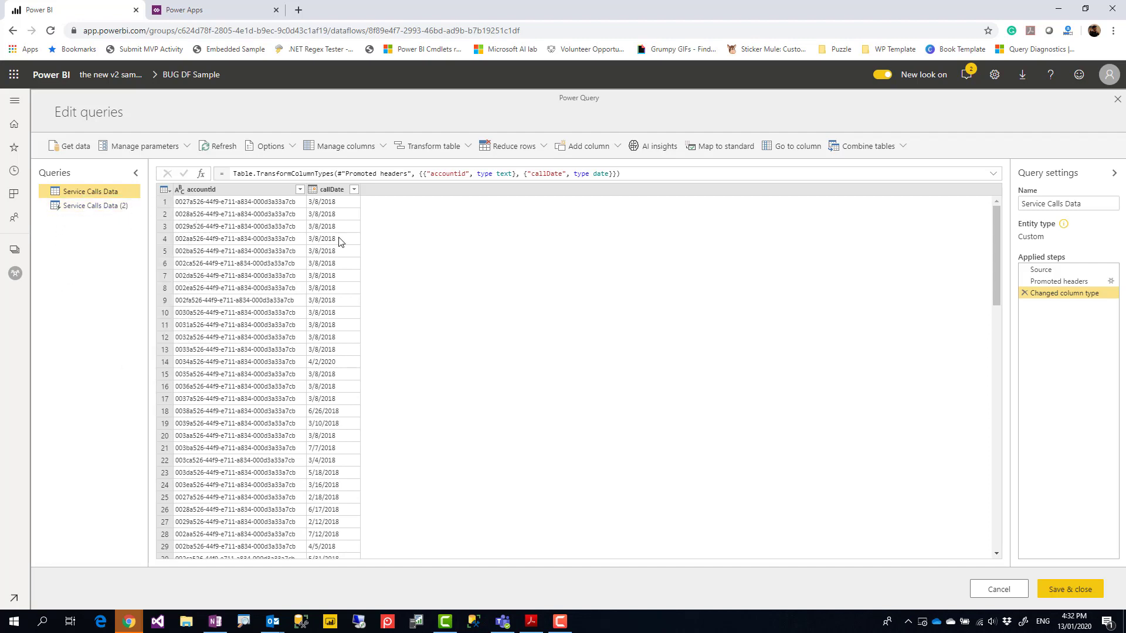
{"action": "mouse_move", "coordinate": [332, 56]}
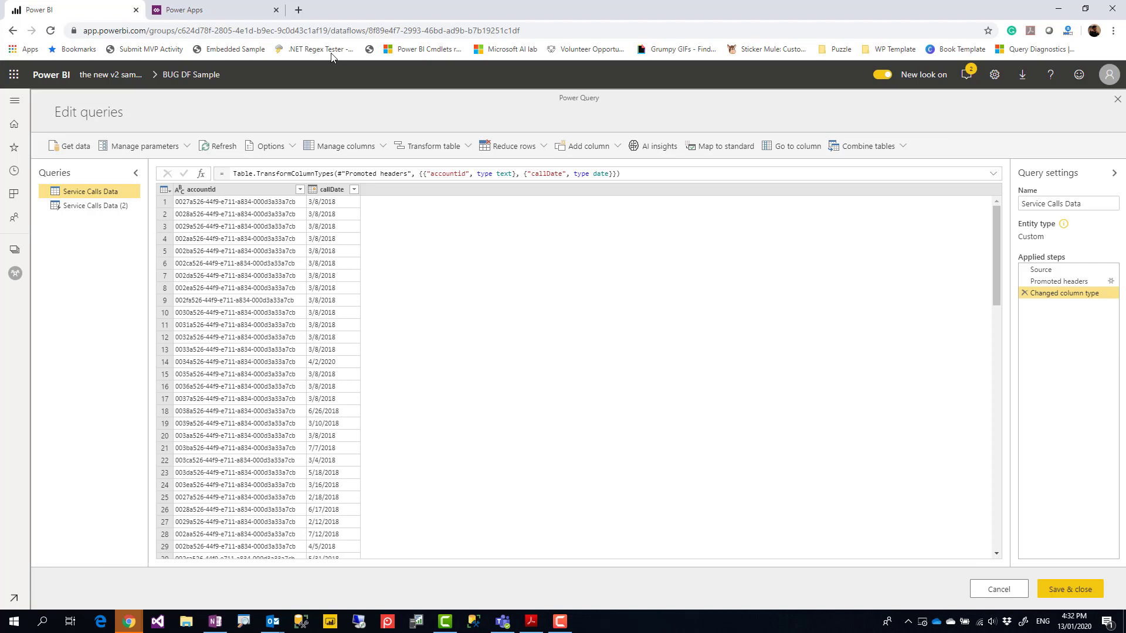
{"action": "mouse_move", "coordinate": [185, 9]}
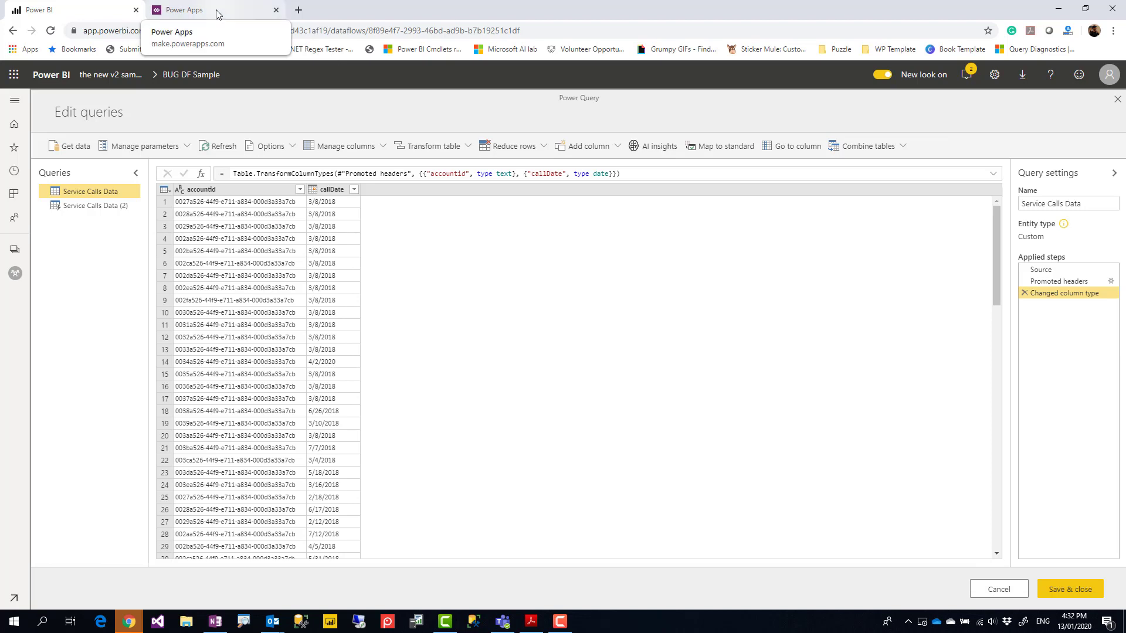
- In Power Apps, list the dataflows, cancel New Dataflow, and open CE's commands
{"action": "left_click", "coordinate": [183, 9]}
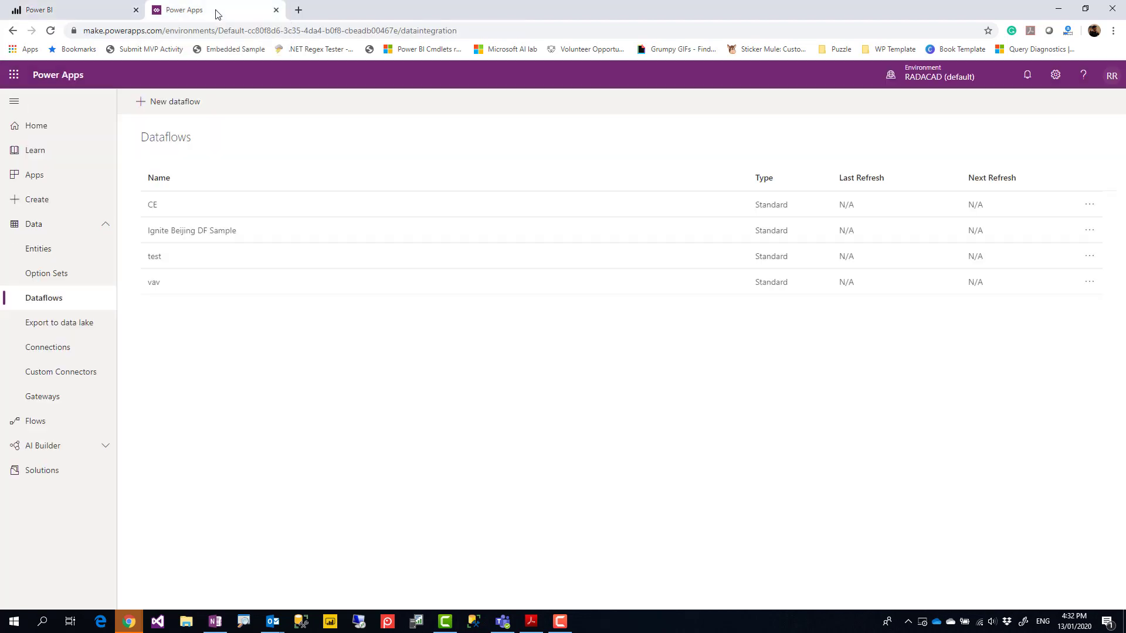
{"action": "mouse_move", "coordinate": [1090, 204]}
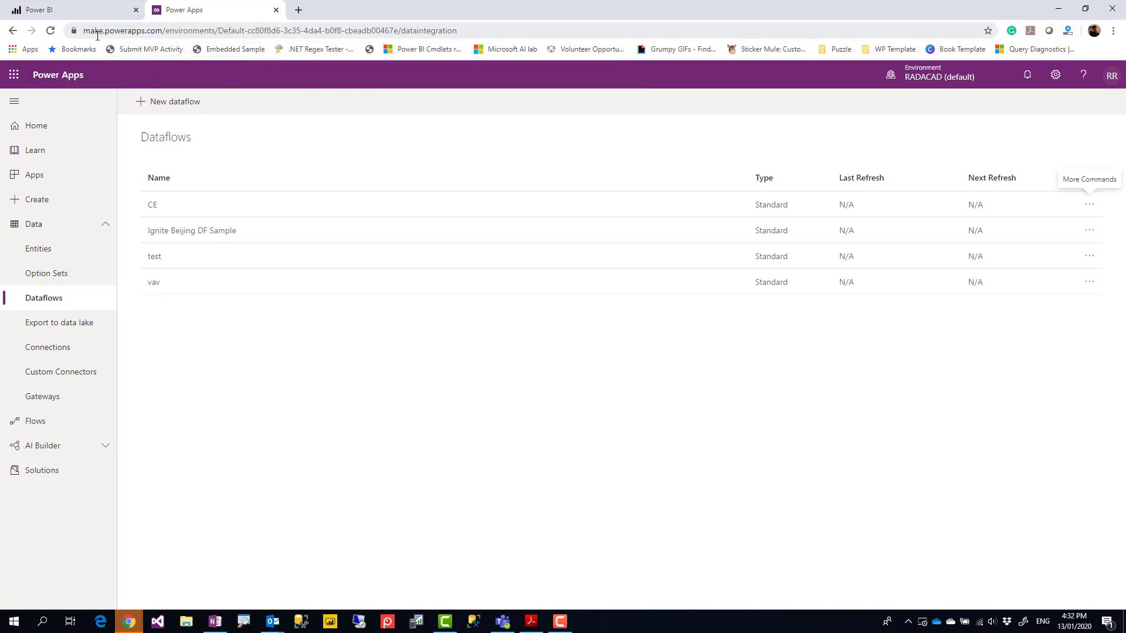
{"action": "mouse_move", "coordinate": [221, 43]}
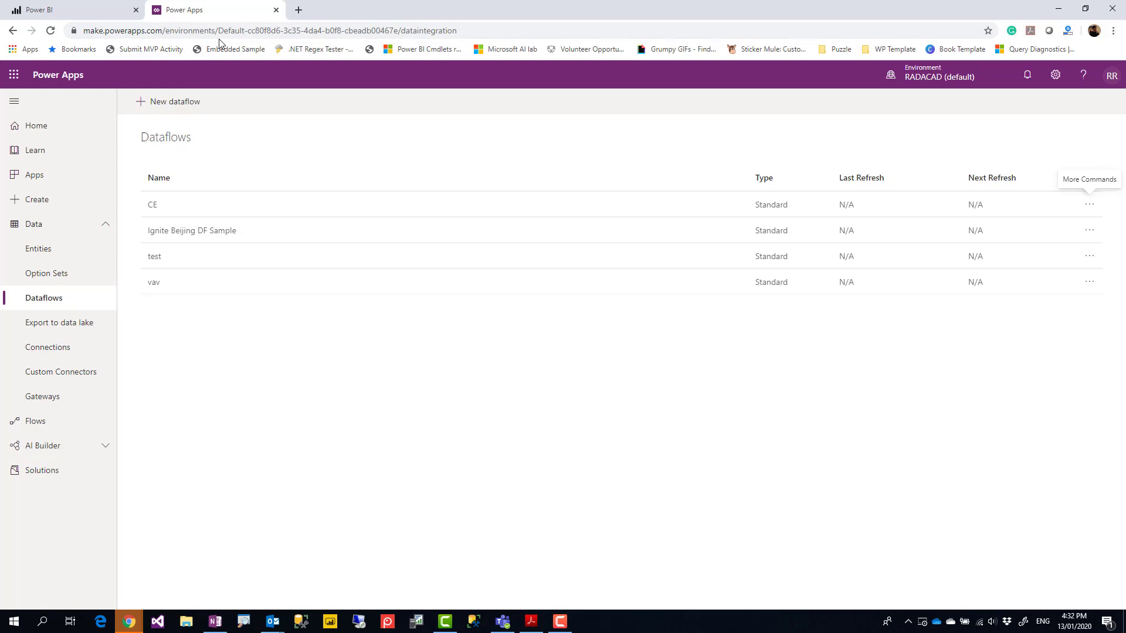
{"action": "mouse_move", "coordinate": [90, 236]}
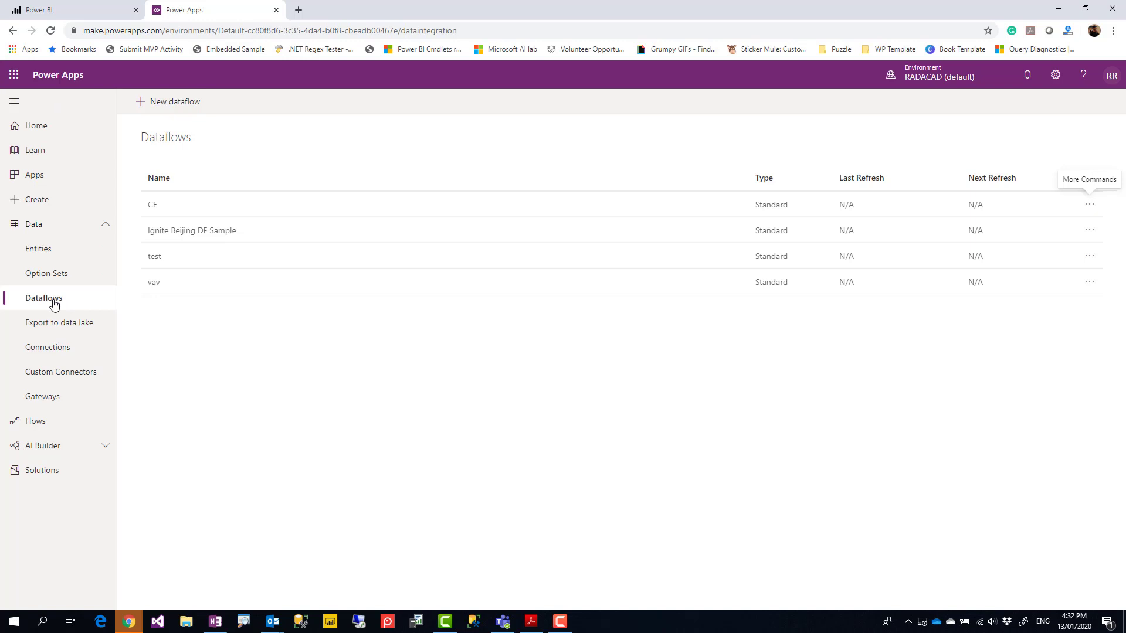
{"action": "left_click", "coordinate": [174, 102]}
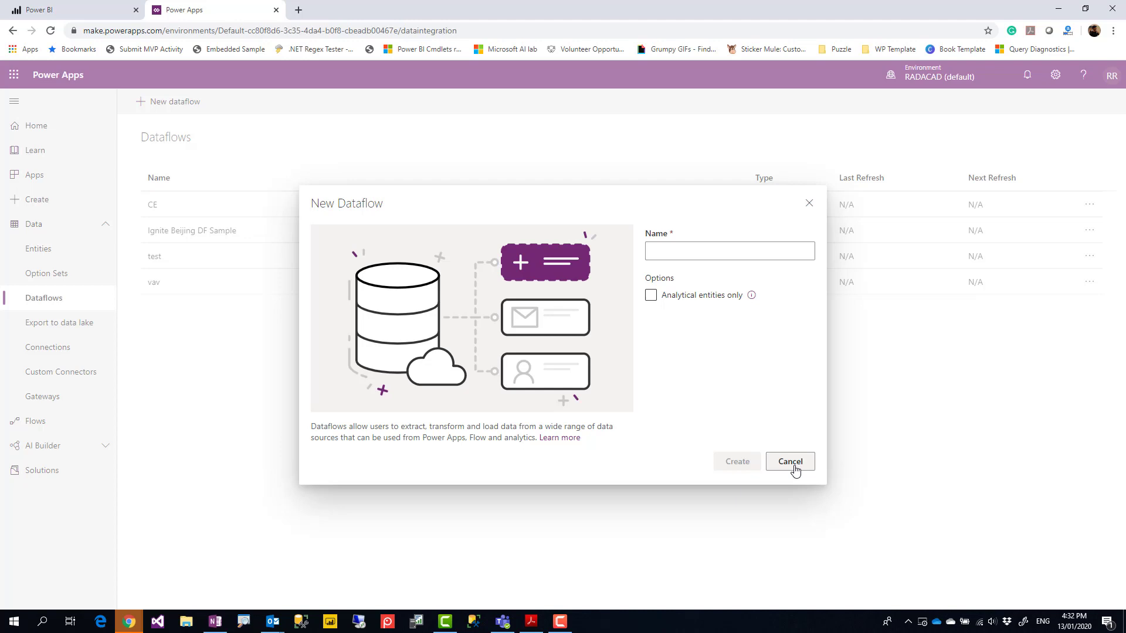
{"action": "left_click", "coordinate": [789, 461]}
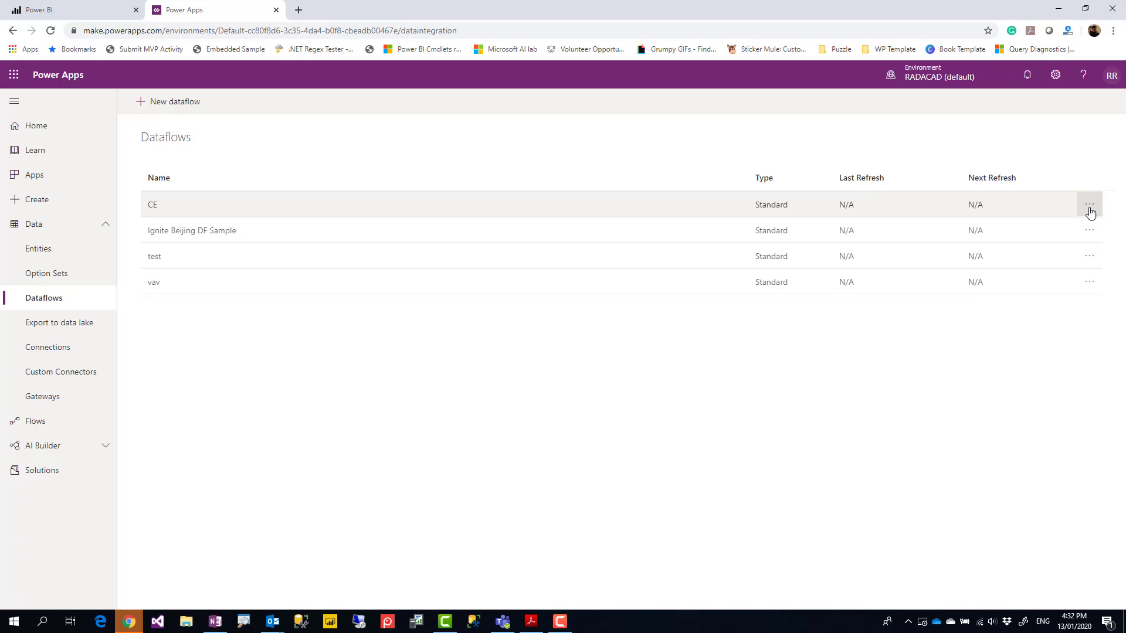
{"action": "left_click", "coordinate": [1088, 205]}
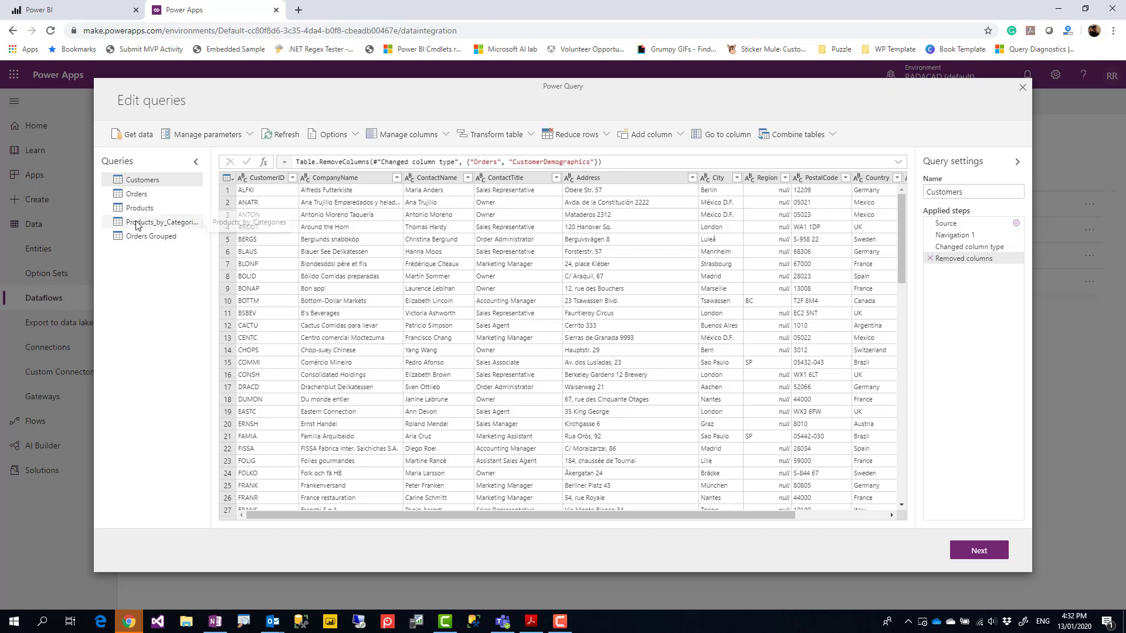
- Create Products (2) as a reference to the Products query in the CE dataflow
{"action": "left_click", "coordinate": [141, 208]}
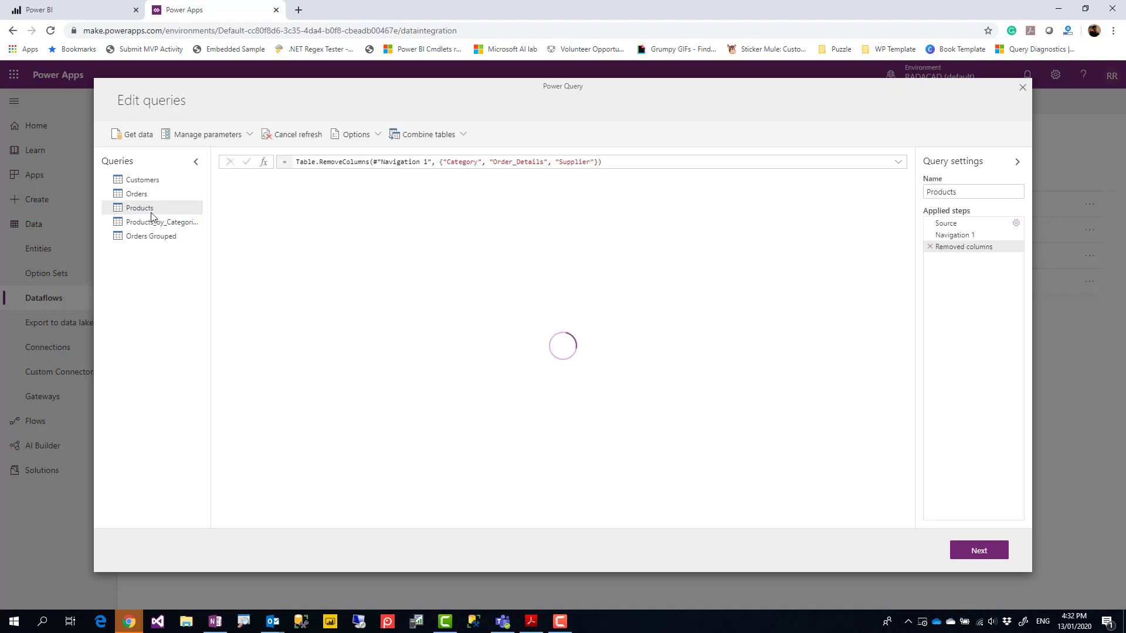
{"action": "right_click", "coordinate": [140, 208]}
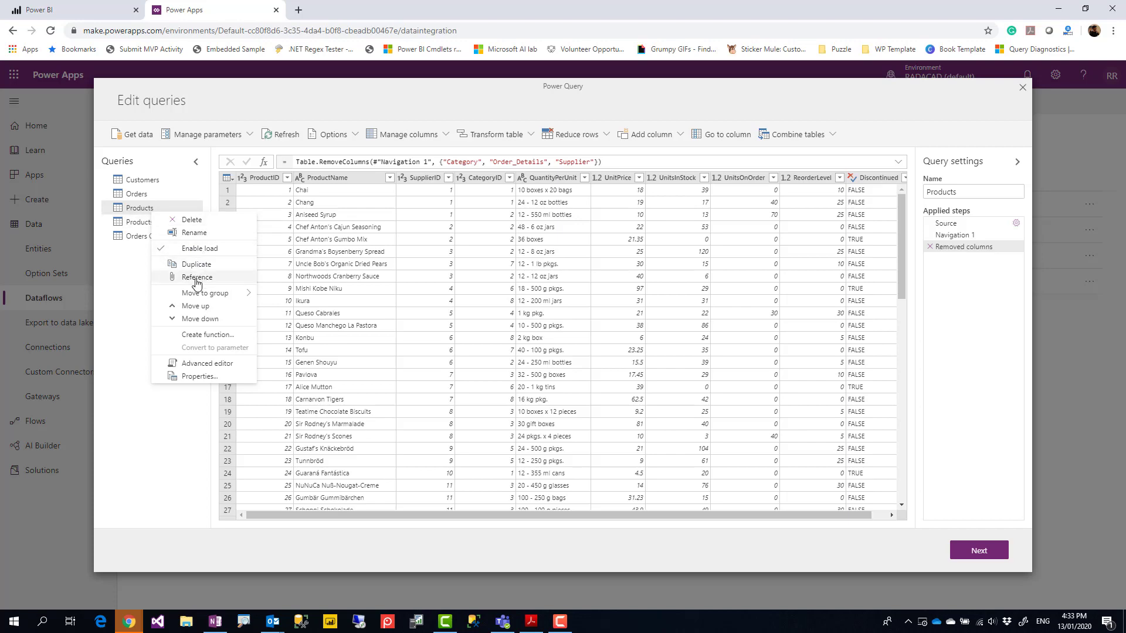
{"action": "left_click", "coordinate": [195, 277]}
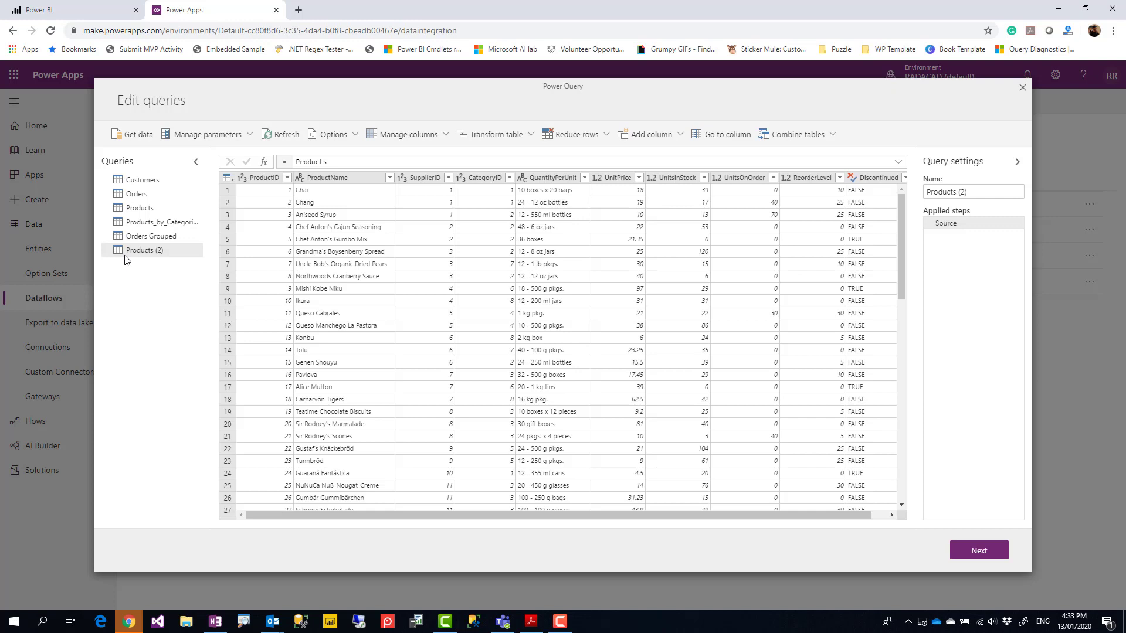
{"action": "mouse_move", "coordinate": [132, 259]}
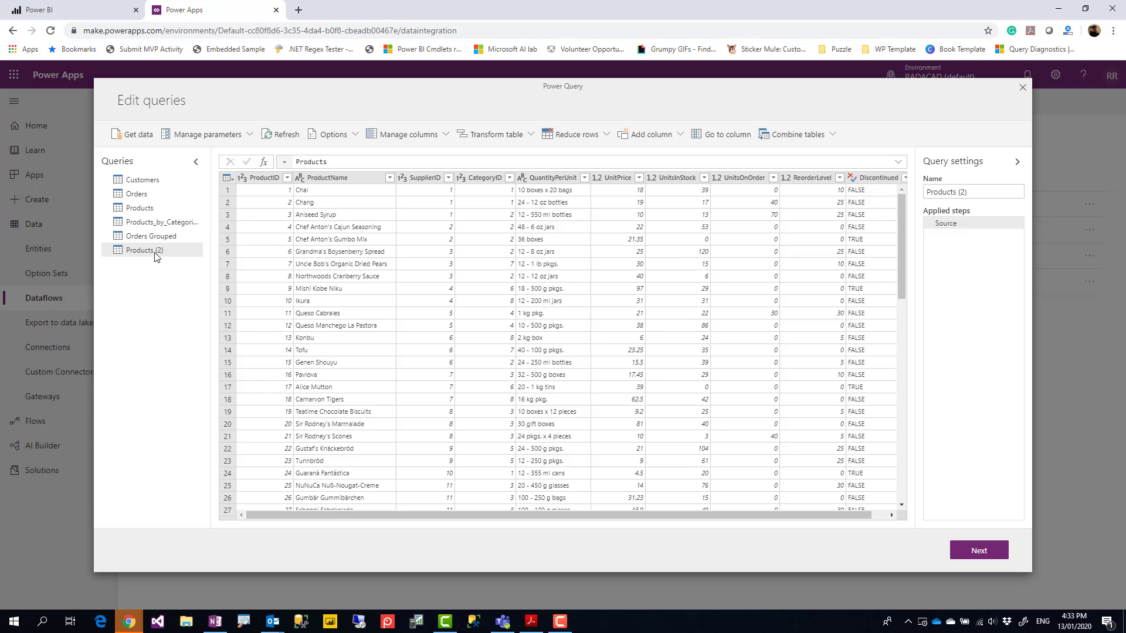
- Rename Products (2) to Products Grouped and group it by ProductName with a Count
{"action": "double_click", "coordinate": [149, 250]}
{"action": "type", "text": "Grouped"}
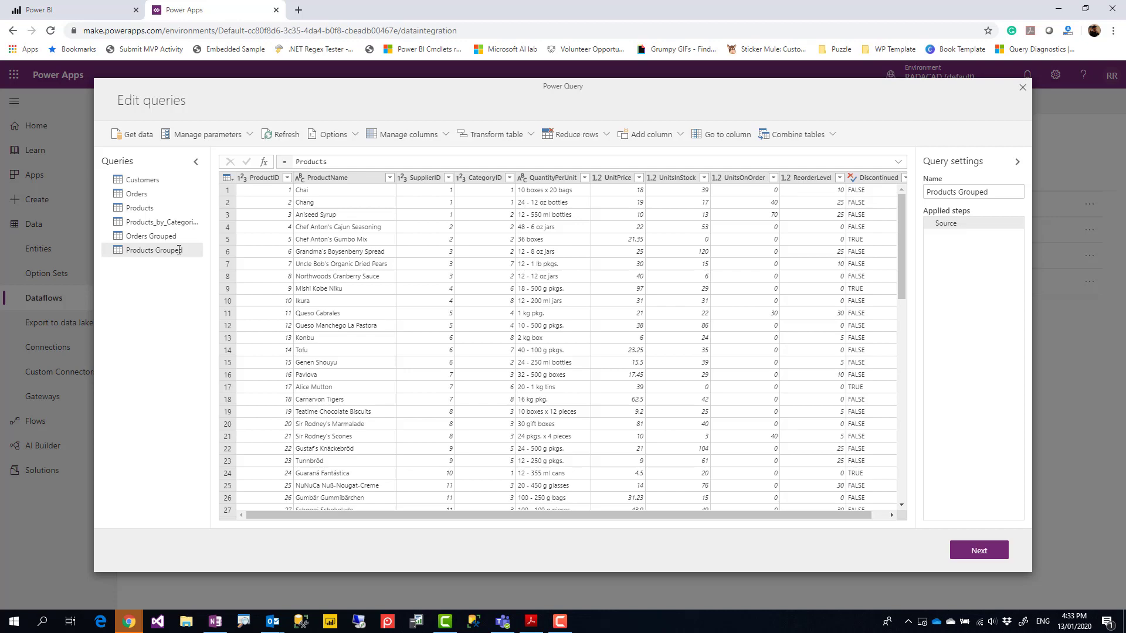
{"action": "left_click", "coordinate": [326, 177]}
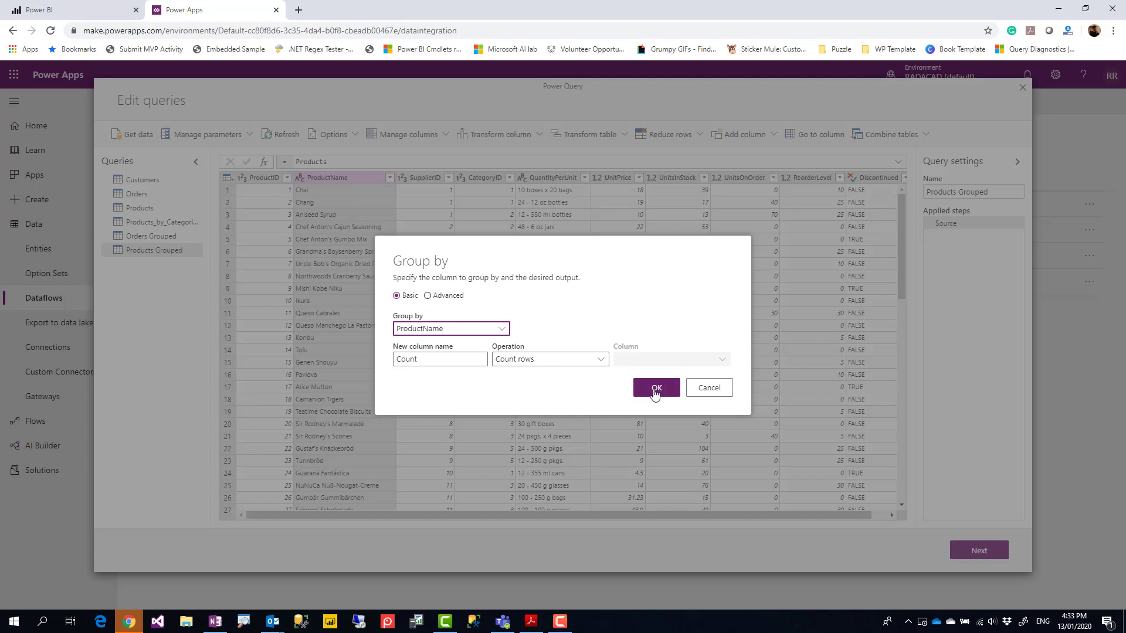
{"action": "left_click", "coordinate": [655, 388]}
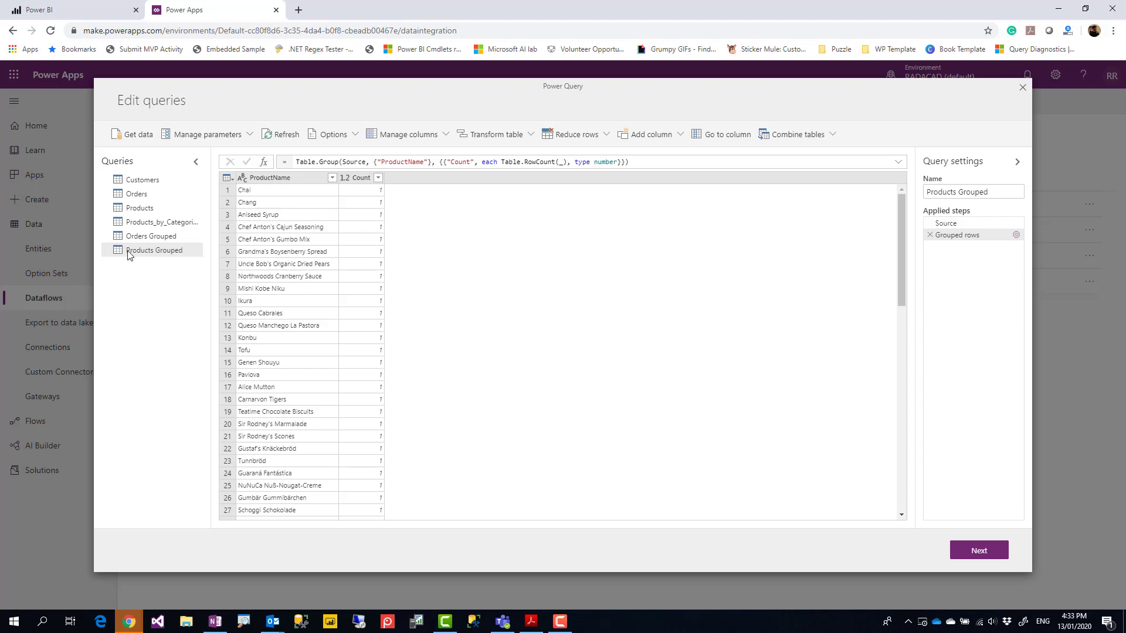
{"action": "mouse_move", "coordinate": [179, 268]}
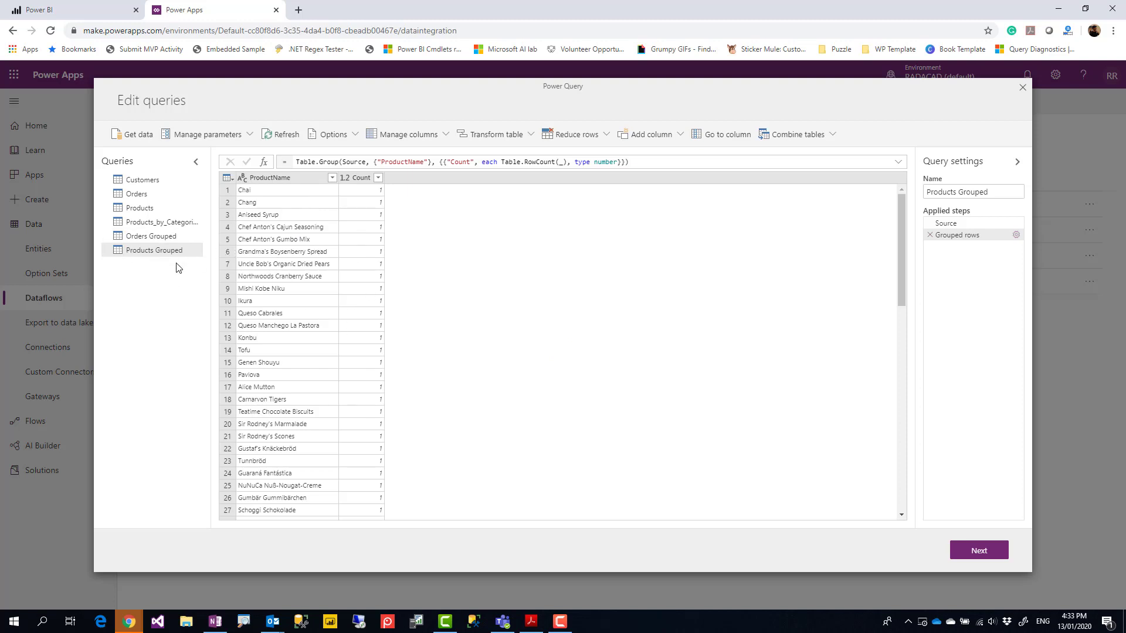
{"action": "mouse_move", "coordinate": [185, 261]}
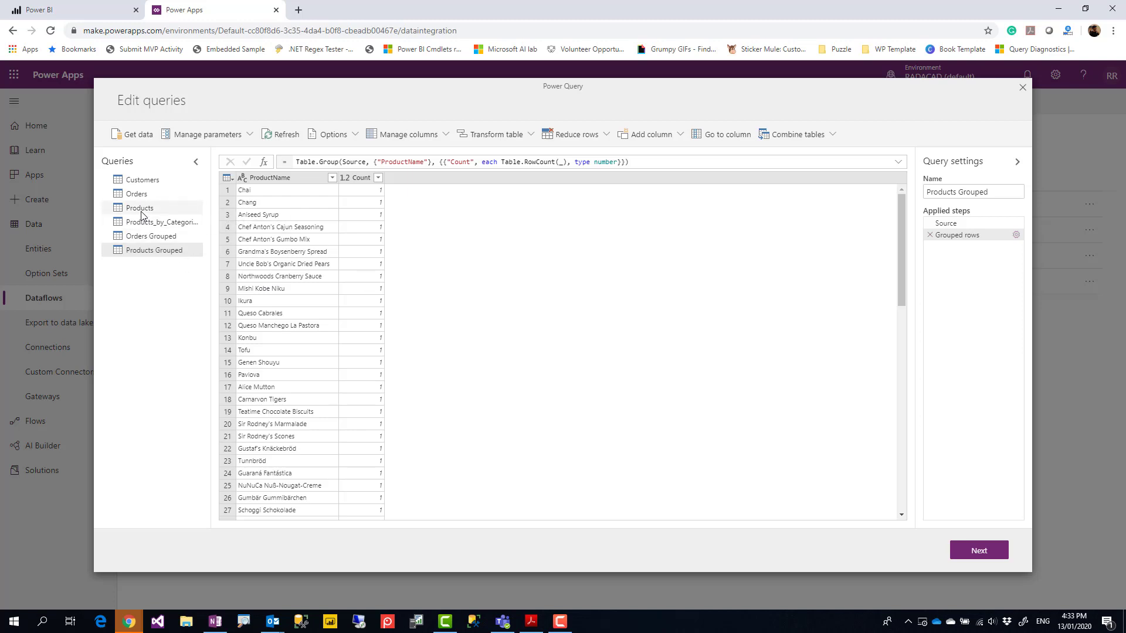
{"action": "right_click", "coordinate": [140, 207]}
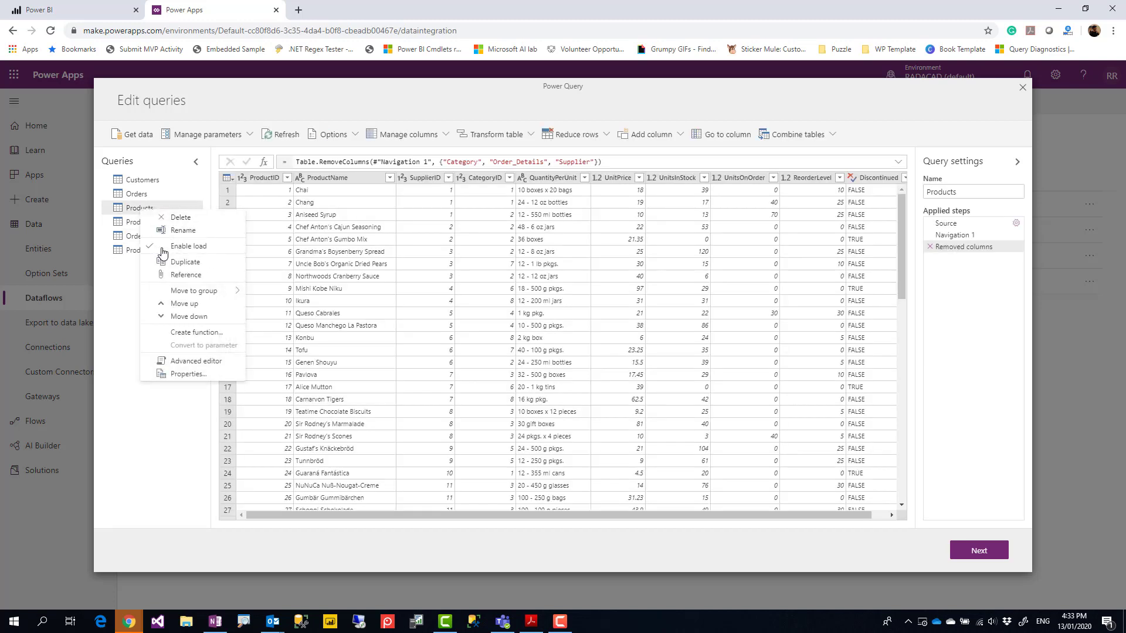
- Map Products Grouped to a new entity with ProductName as a Text field
{"action": "left_click", "coordinate": [978, 550]}
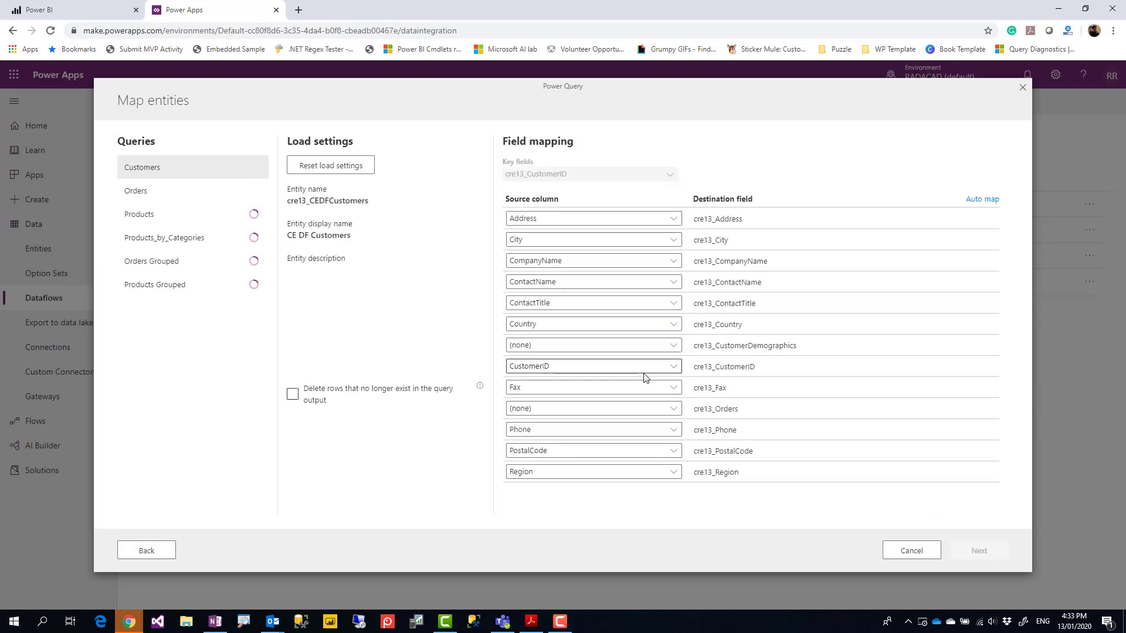
{"action": "left_click", "coordinate": [154, 284]}
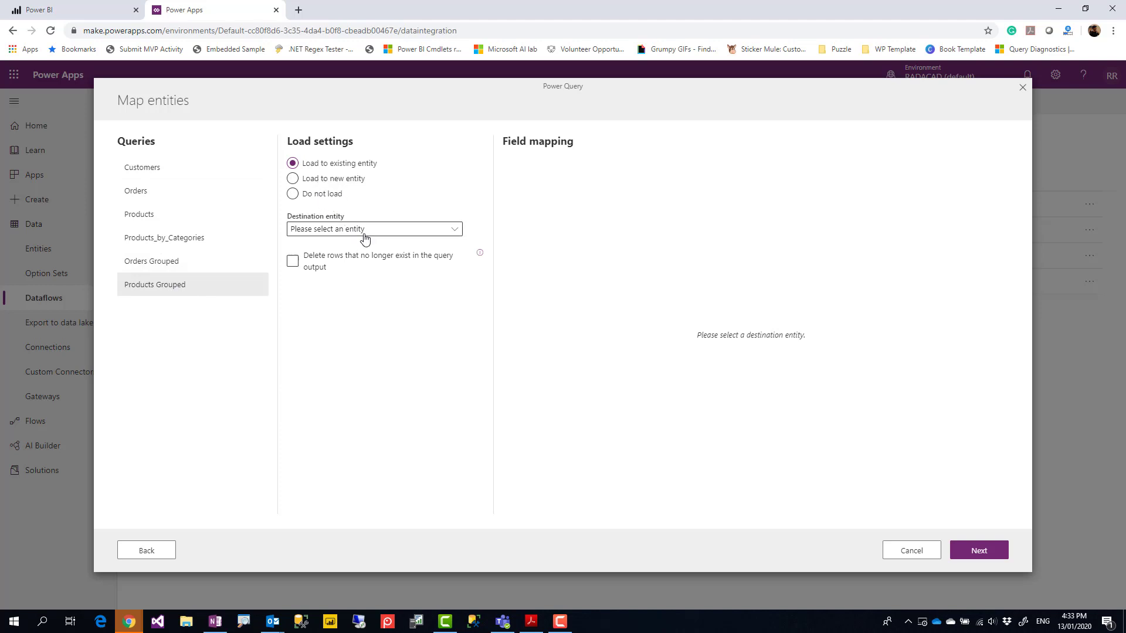
{"action": "left_click", "coordinate": [373, 228]}
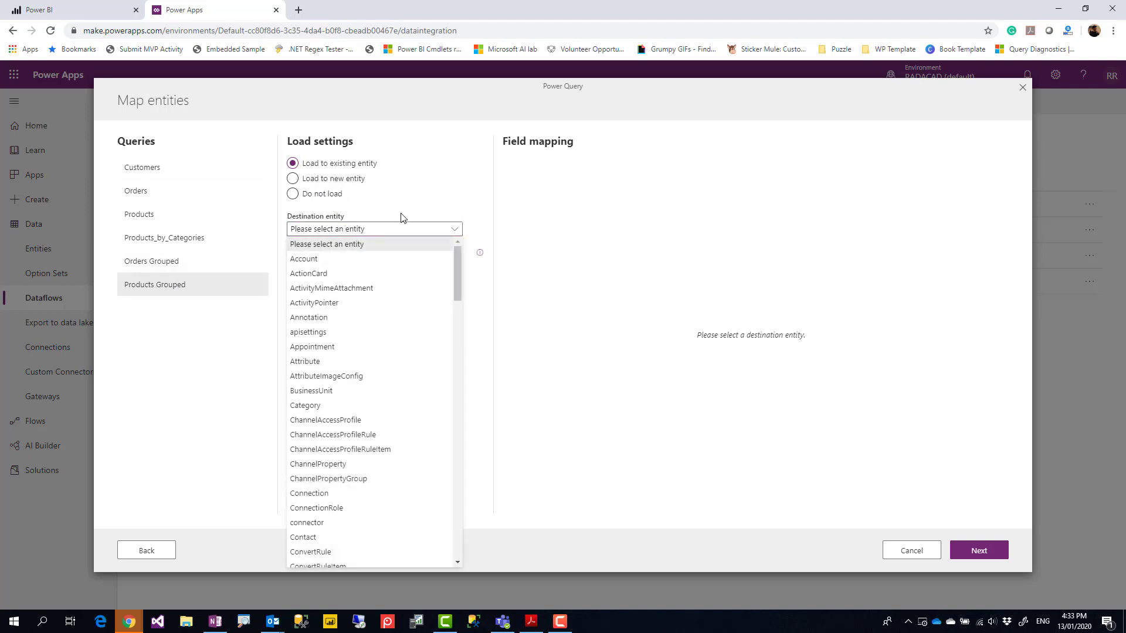
{"action": "left_click", "coordinate": [293, 178]}
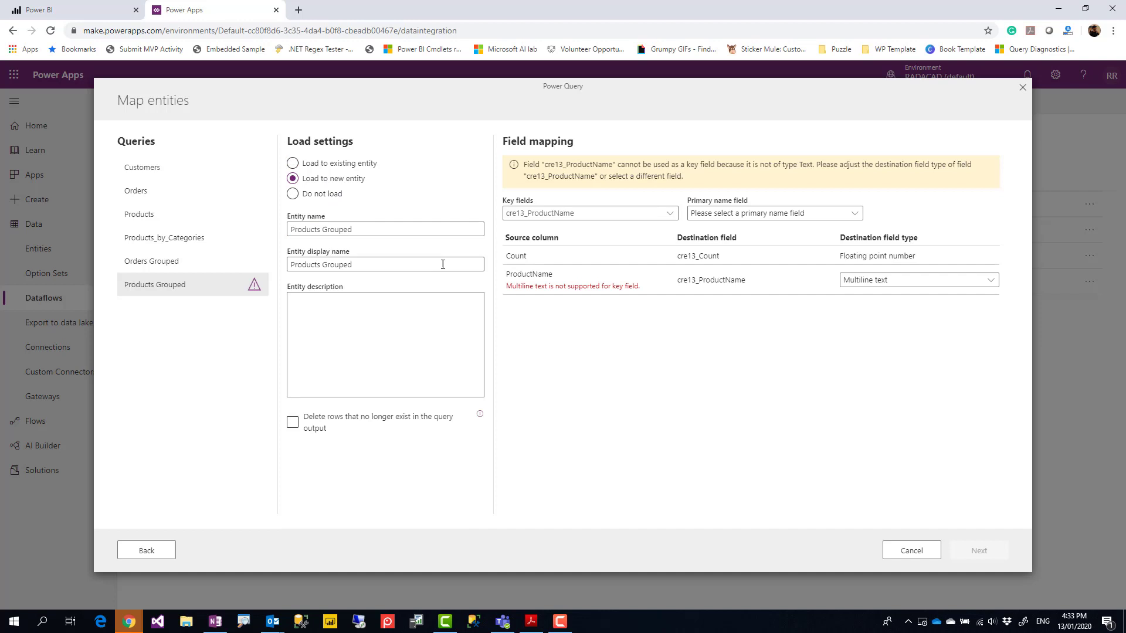
{"action": "left_click", "coordinate": [774, 212]}
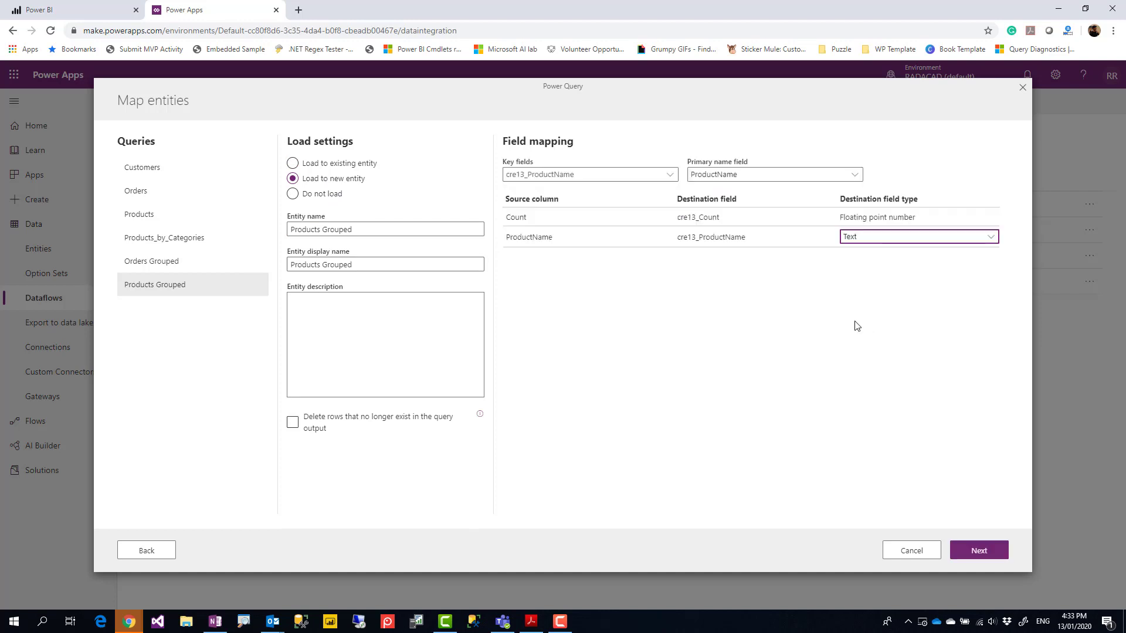
{"action": "mouse_move", "coordinate": [688, 317]}
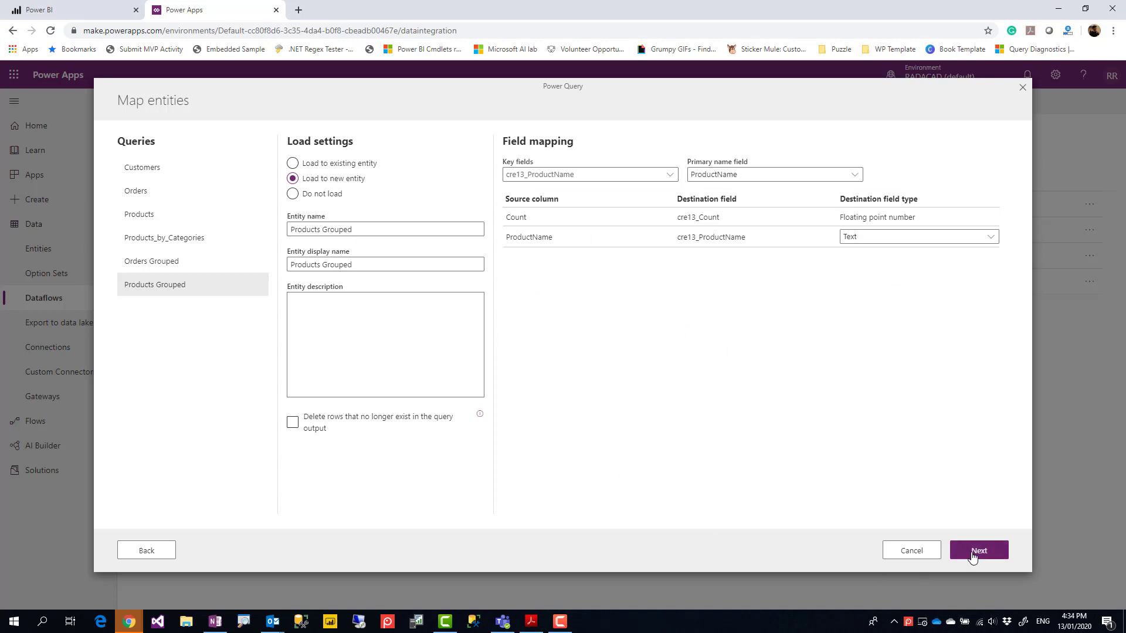
{"action": "left_click", "coordinate": [978, 550]}
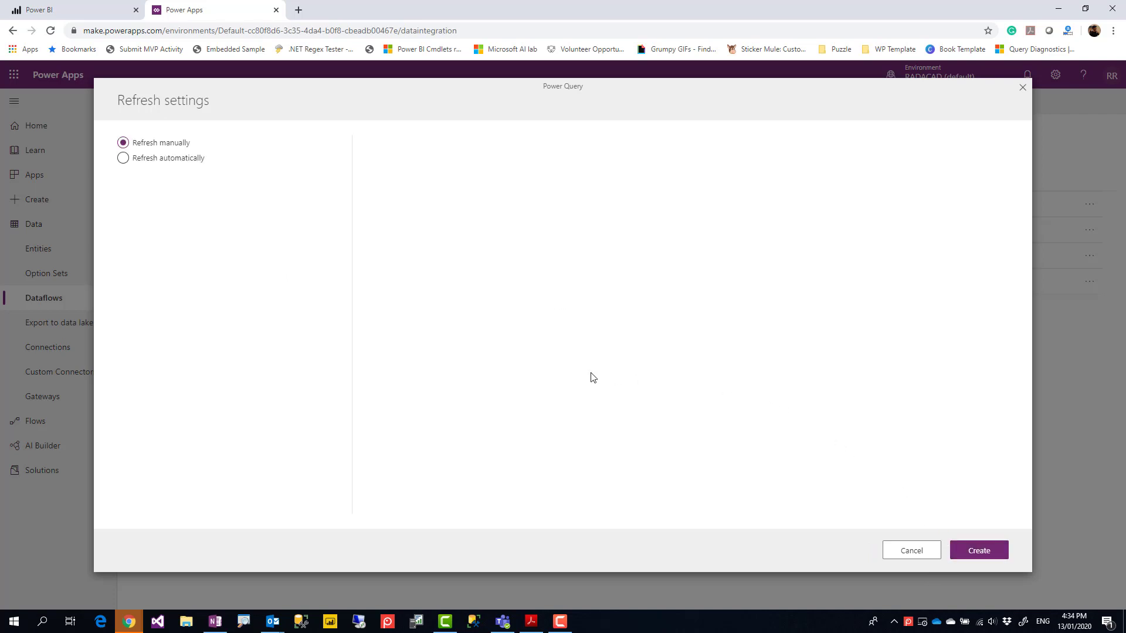
{"action": "mouse_move", "coordinate": [484, 361]}
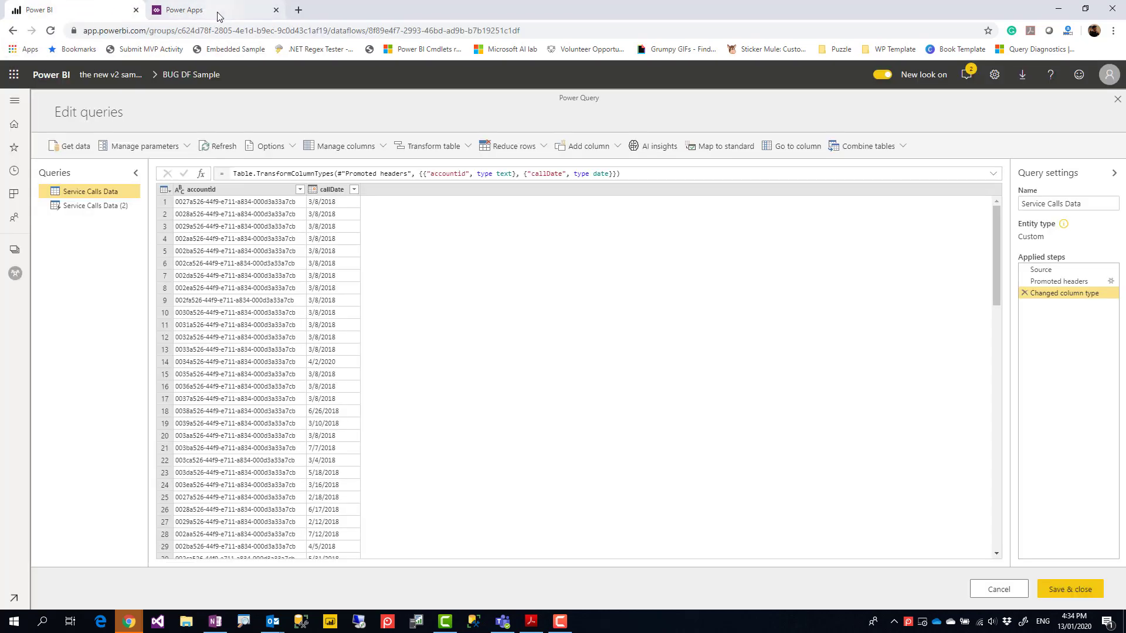
{"action": "left_click", "coordinate": [182, 9]}
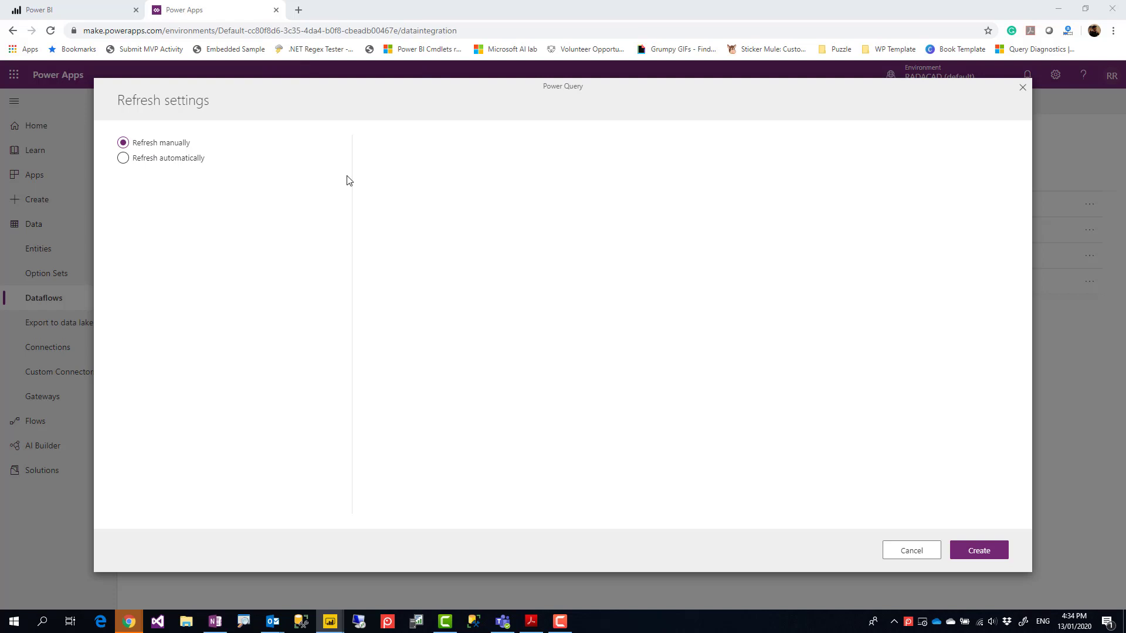
{"action": "mouse_move", "coordinate": [333, 151]}
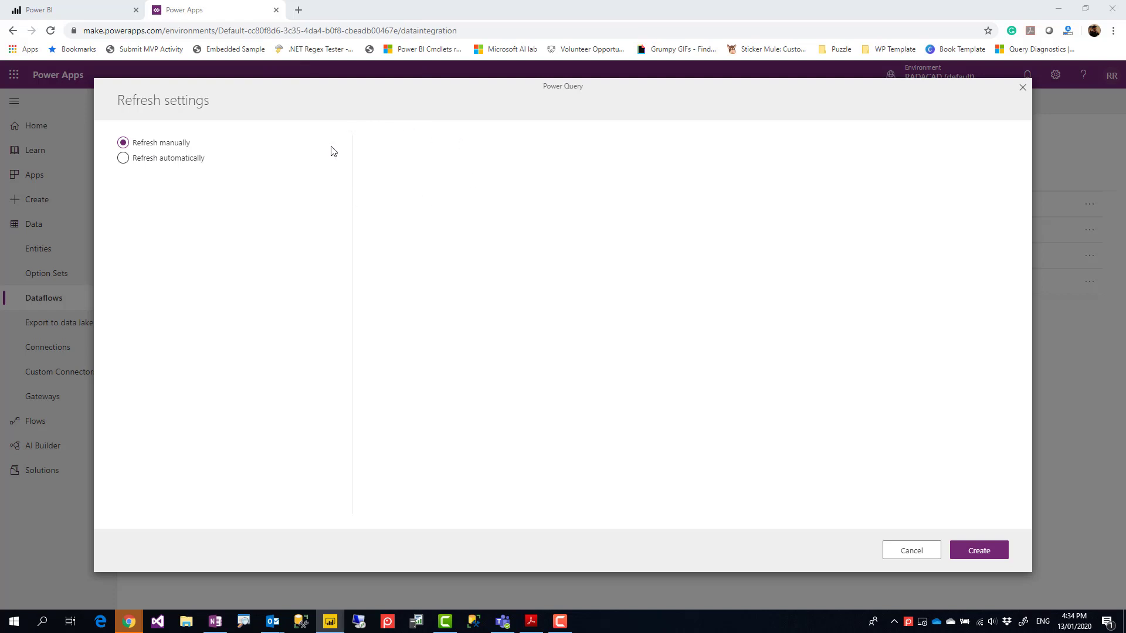
{"action": "mouse_move", "coordinate": [203, 168]}
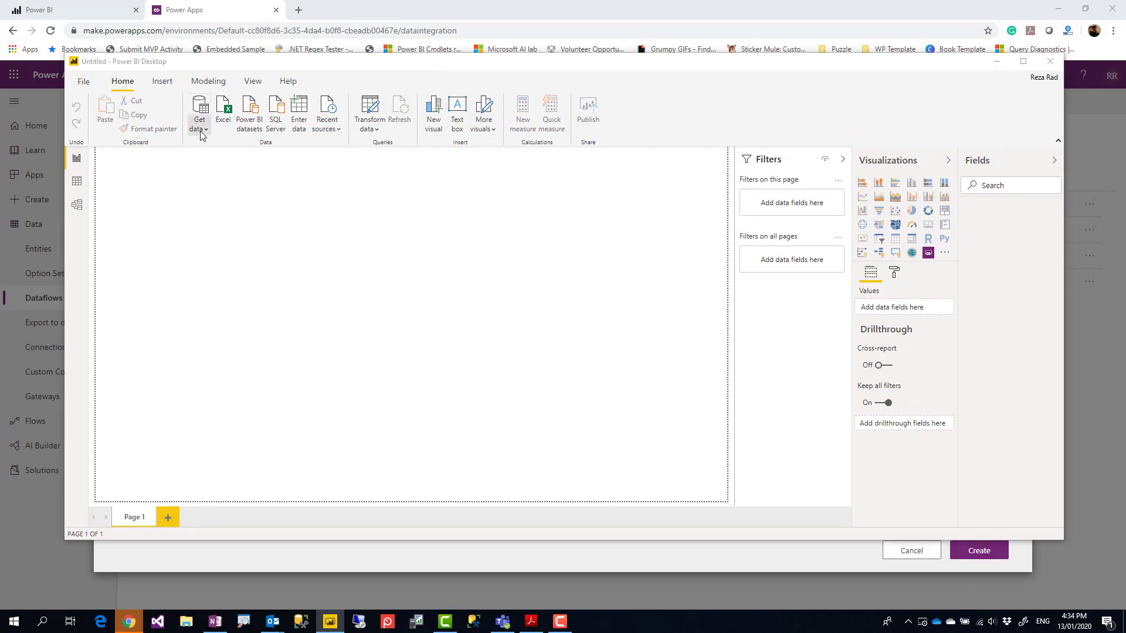
- Open Get Data's full connector catalogue on the Power Platform category
{"action": "left_click", "coordinate": [199, 111]}
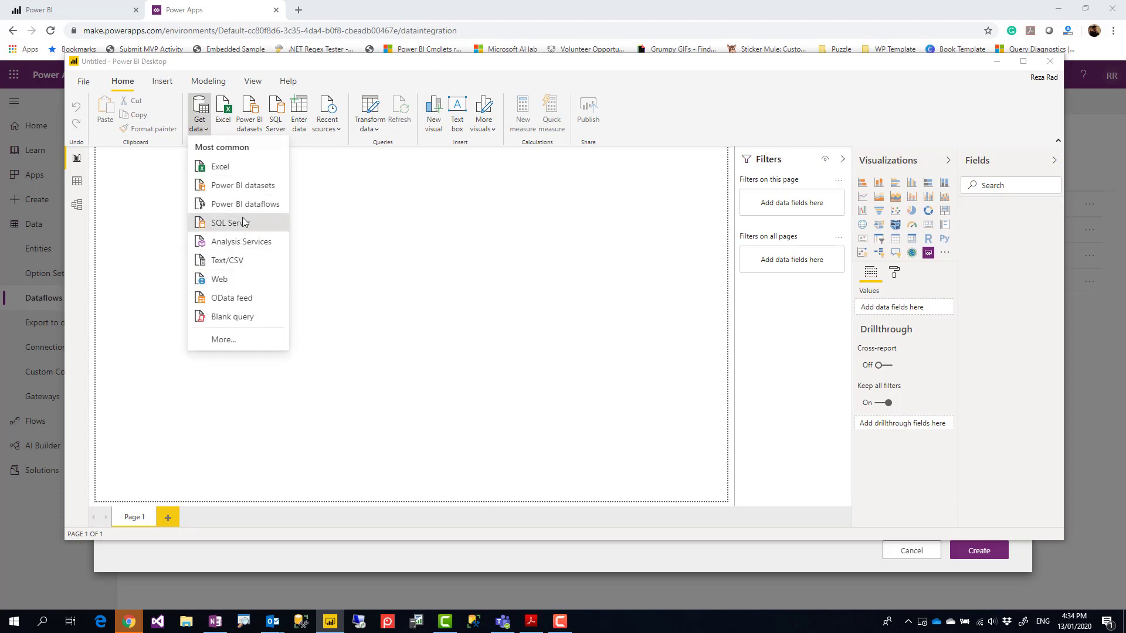
{"action": "left_click", "coordinate": [312, 352]}
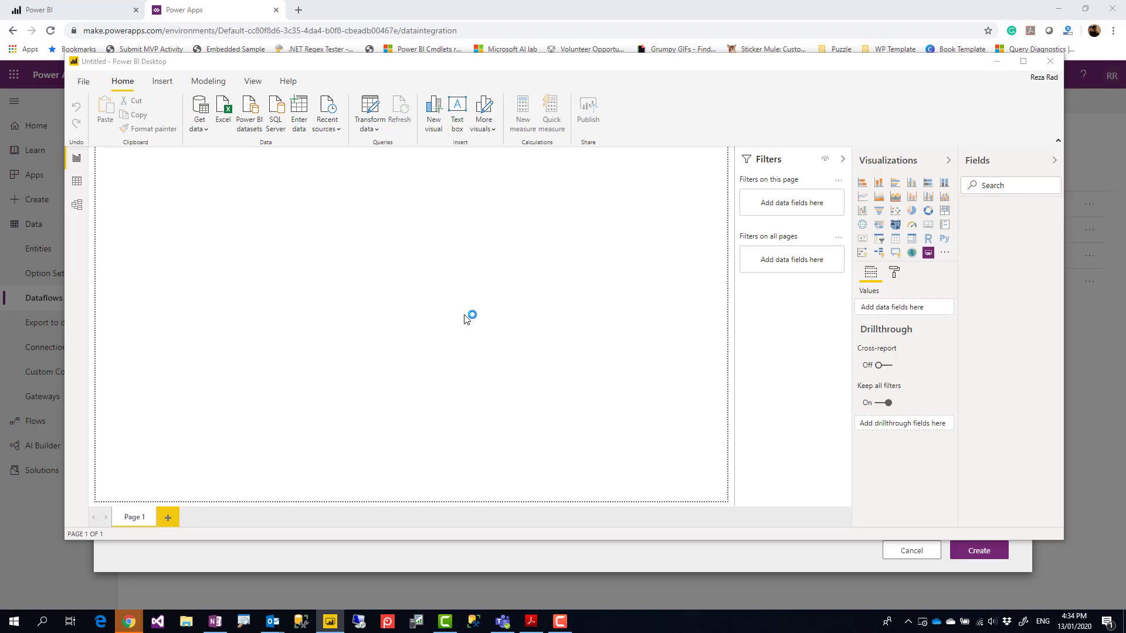
{"action": "left_click", "coordinate": [199, 112]}
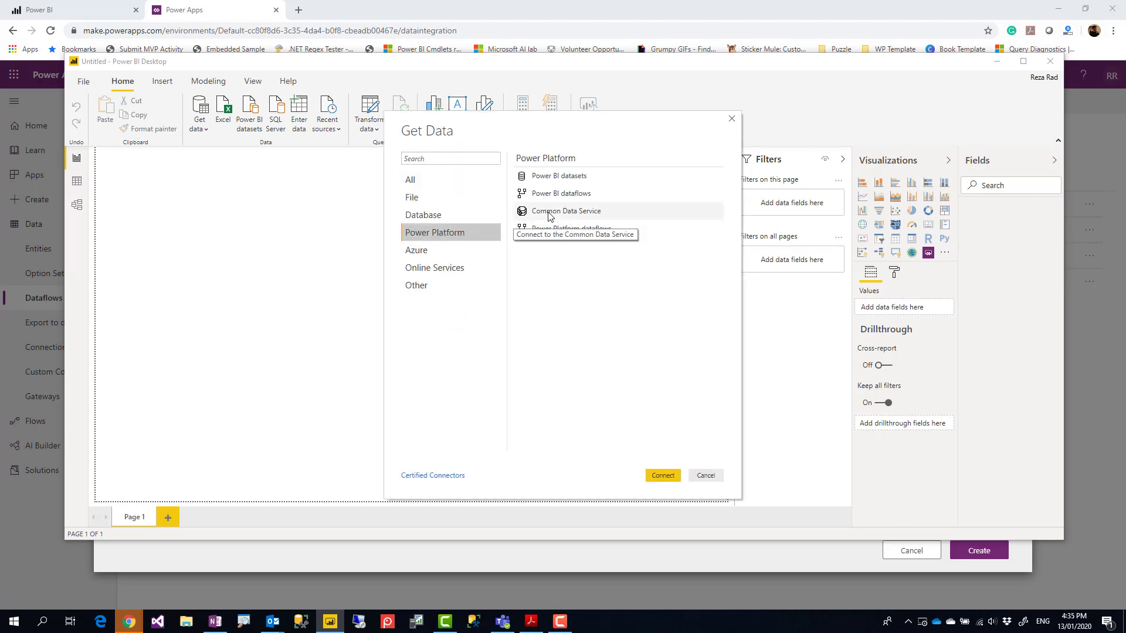
{"action": "mouse_move", "coordinate": [519, 259]}
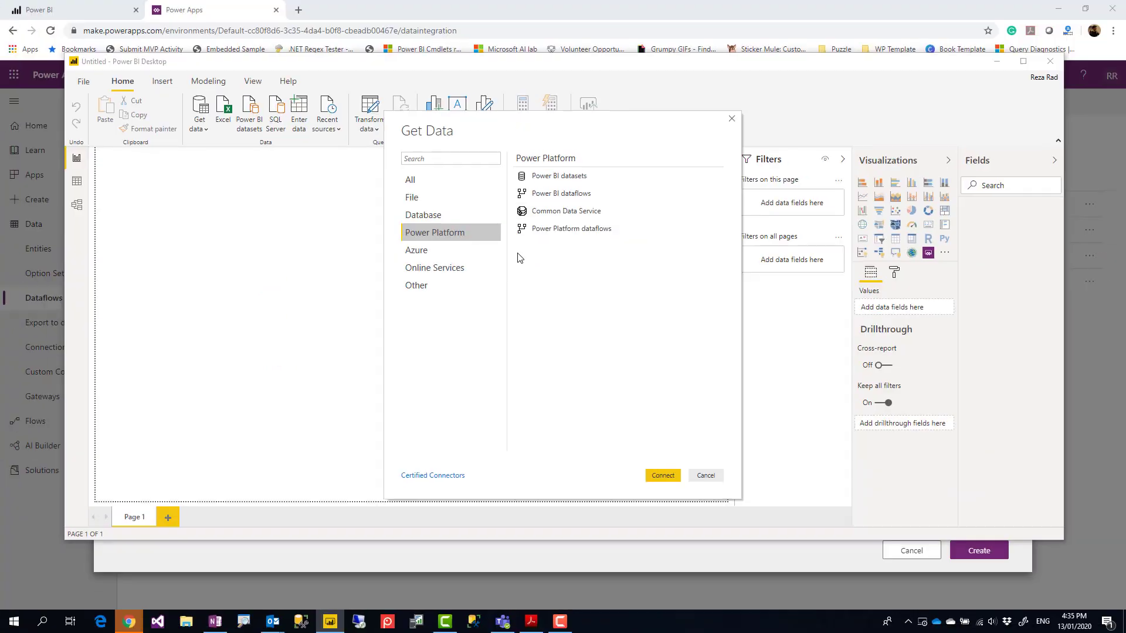